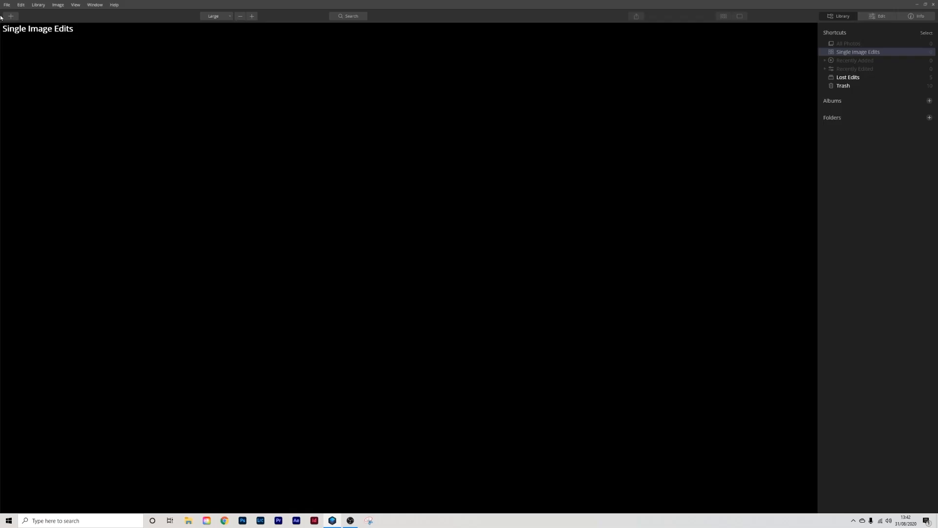
# Step: Open the blank white 8 x 10 image from the Desktop via Edit Single Image
pyautogui.click(10, 17)
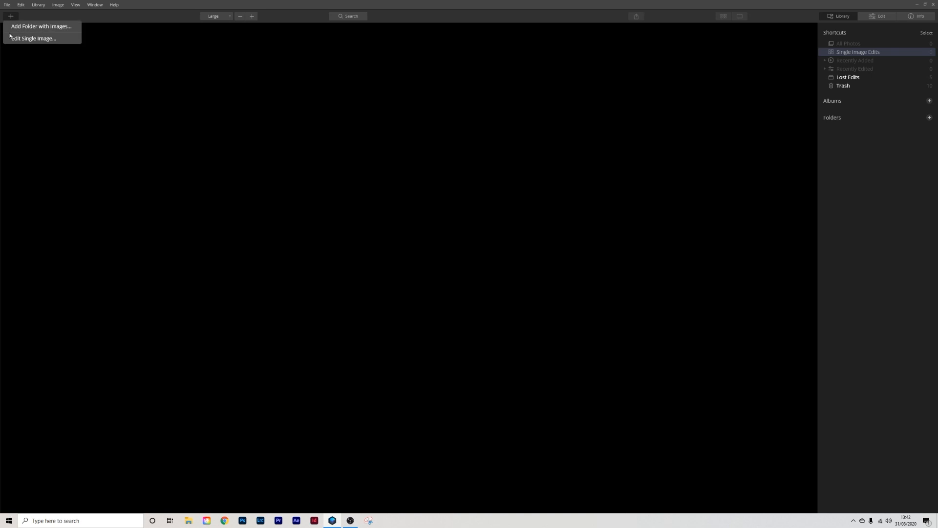
pyautogui.click(33, 38)
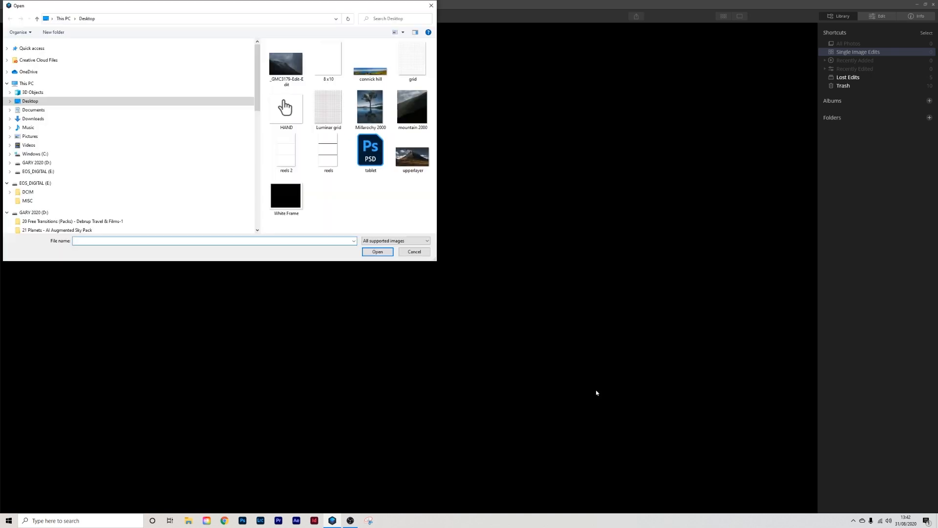
pyautogui.moveTo(408, 246)
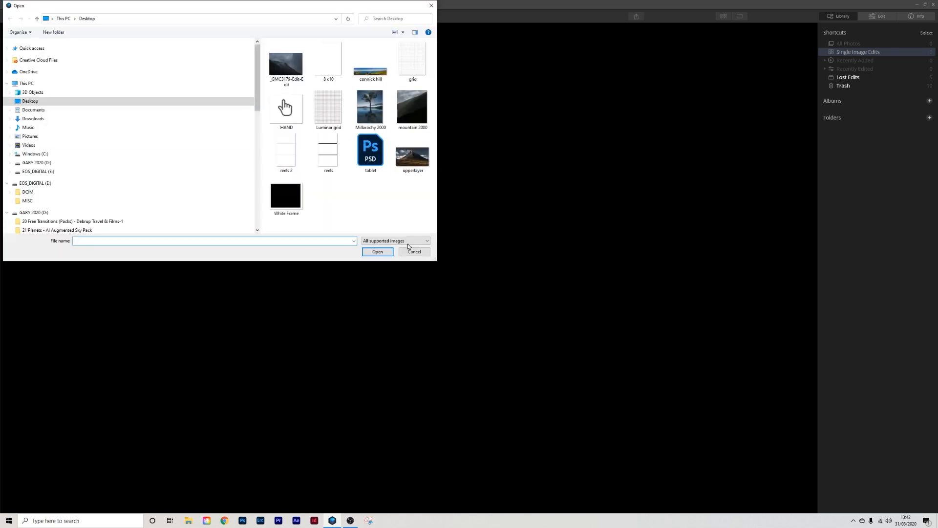
pyautogui.click(328, 60)
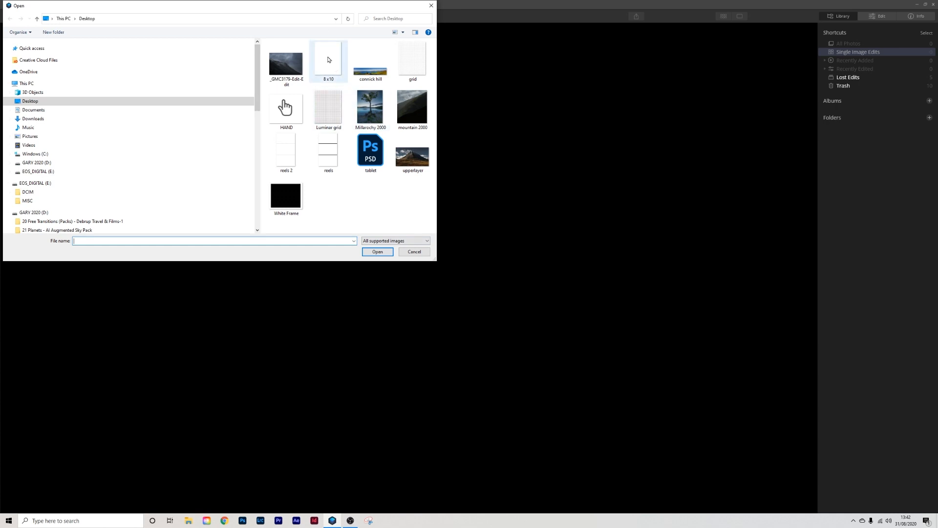
pyautogui.click(327, 62)
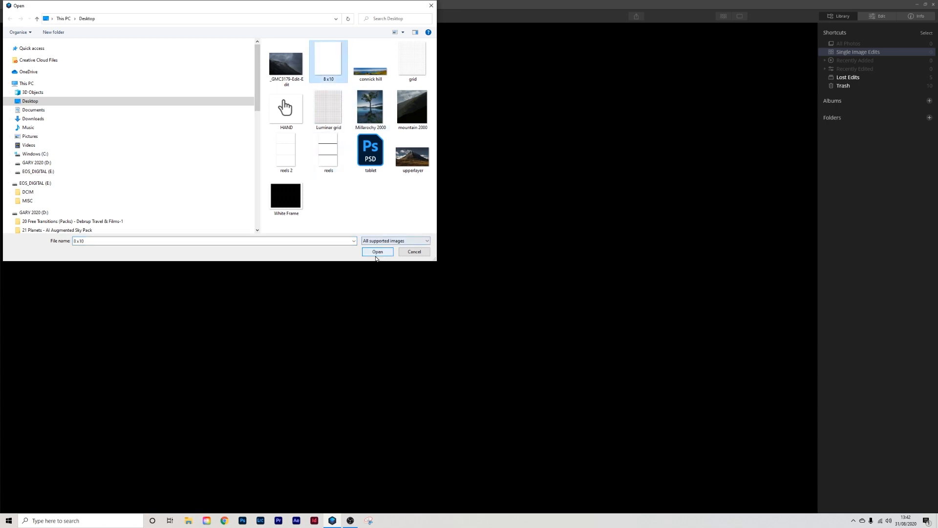
pyautogui.click(378, 251)
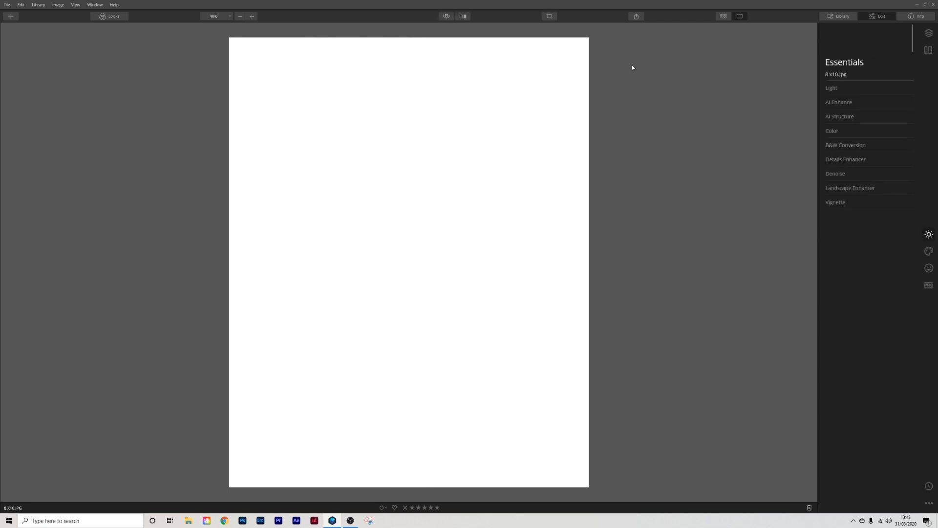
pyautogui.moveTo(885, 284)
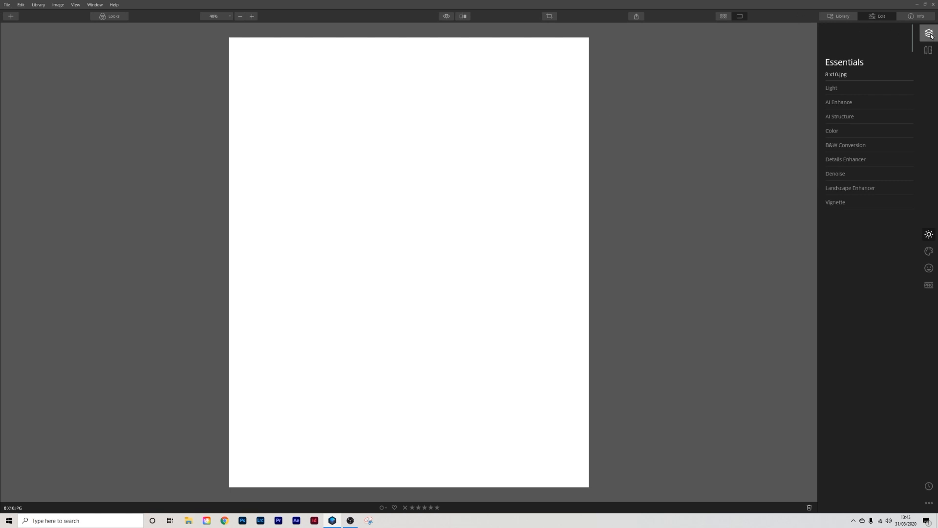
# Step: Add the Luminar grid image as a new image layer over the white canvas
pyautogui.click(928, 33)
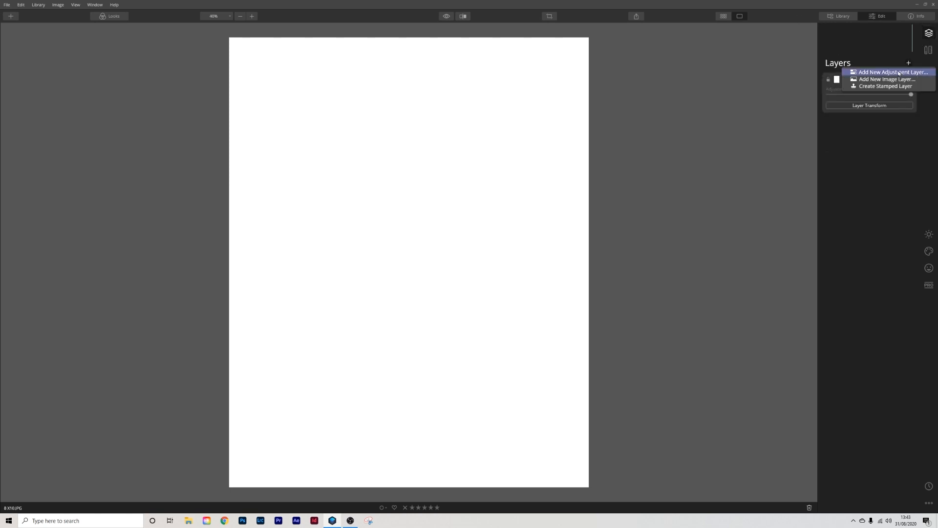
pyautogui.click(886, 79)
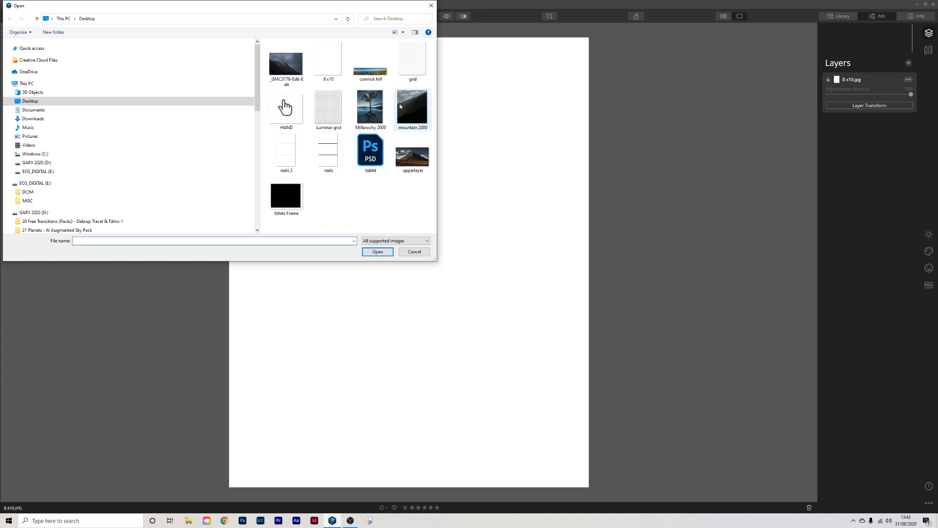
pyautogui.click(328, 108)
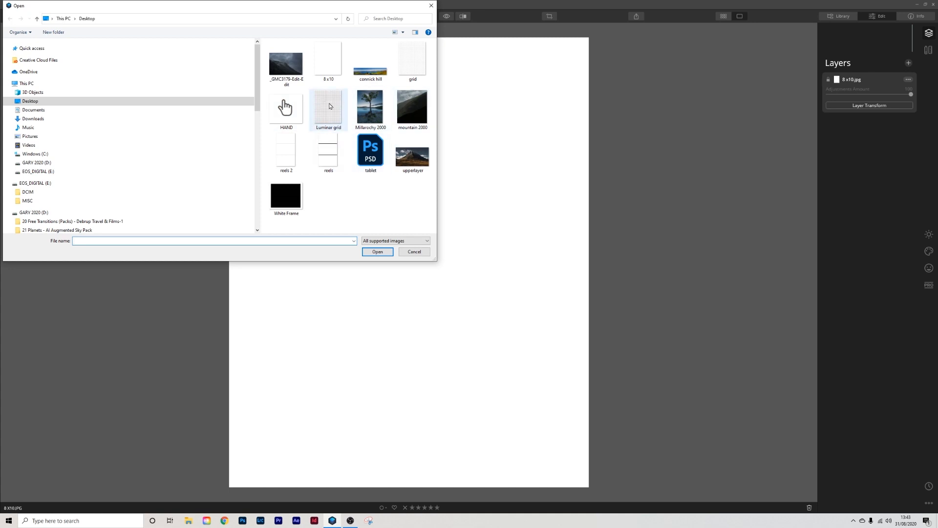
pyautogui.click(329, 108)
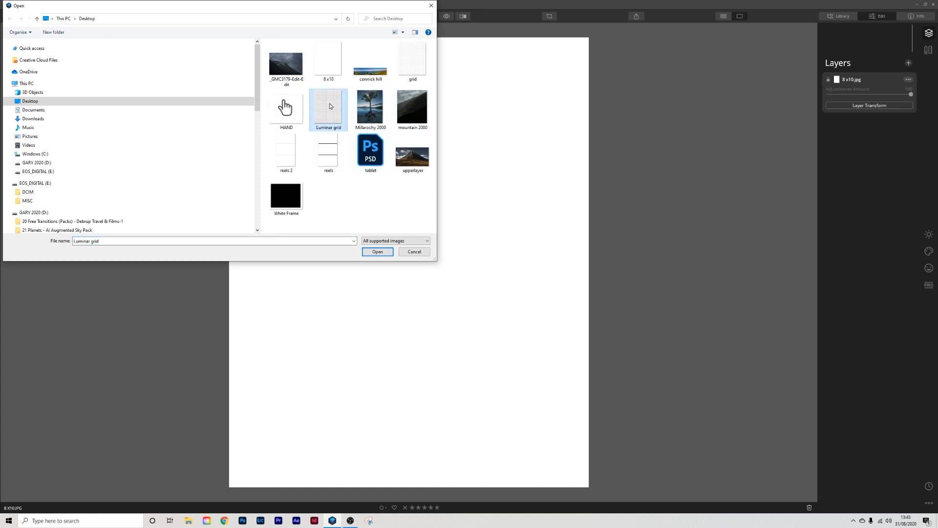
pyautogui.click(377, 251)
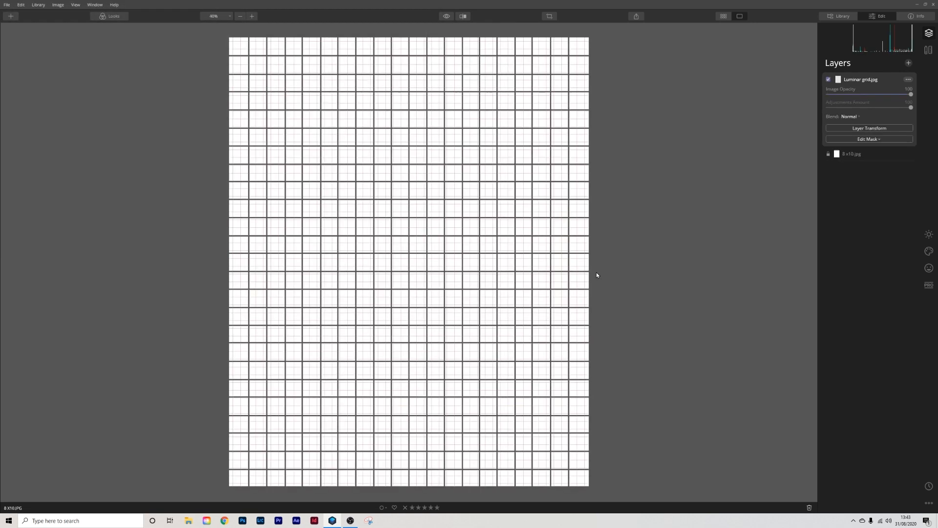
pyautogui.moveTo(551, 437)
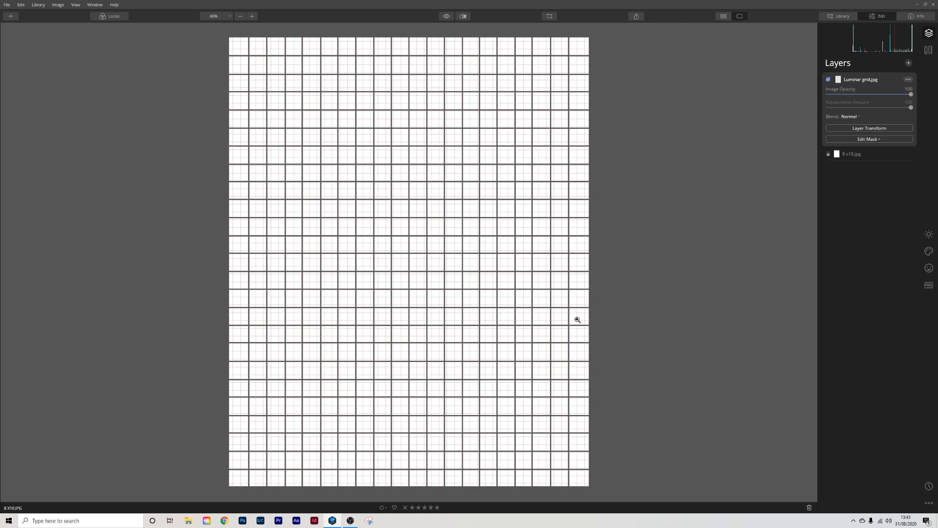
pyautogui.moveTo(437, 348)
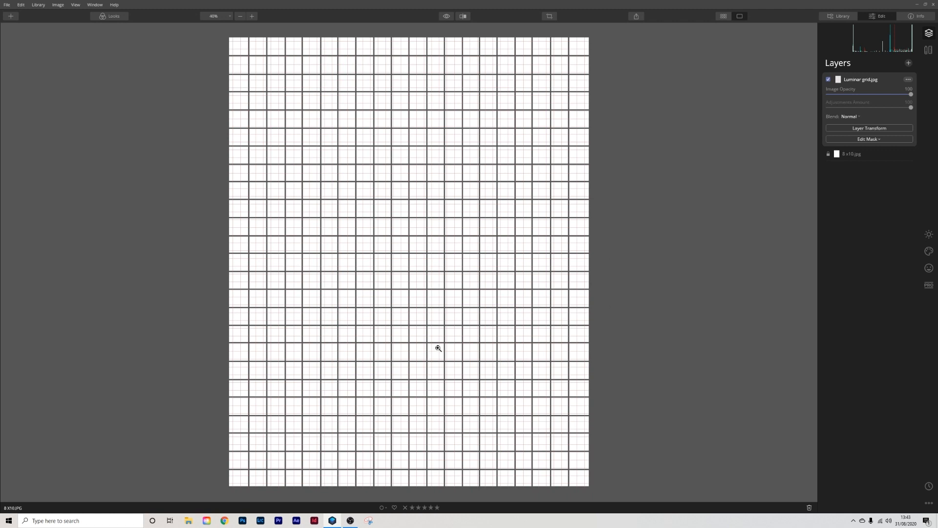
pyautogui.moveTo(906, 62)
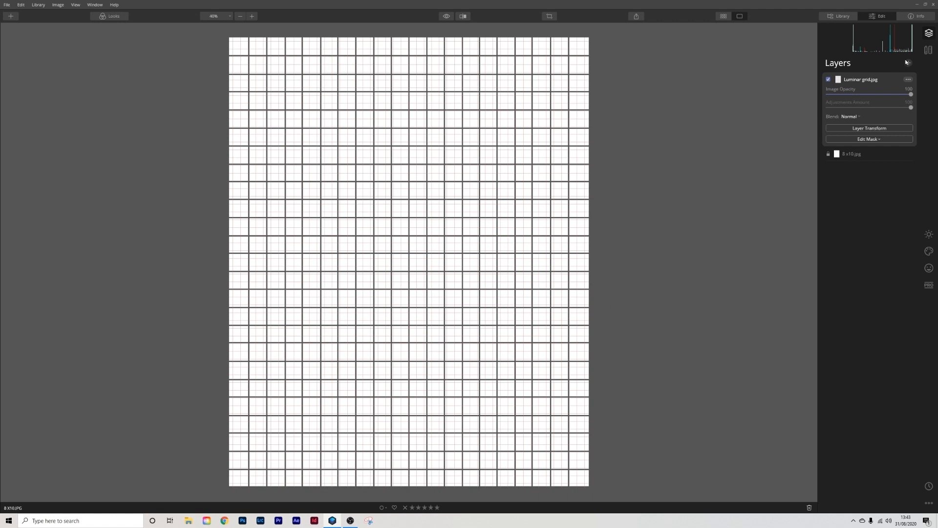
# Step: Add the mountain 2000 photo as a new image layer on top of the grid
pyautogui.click(908, 63)
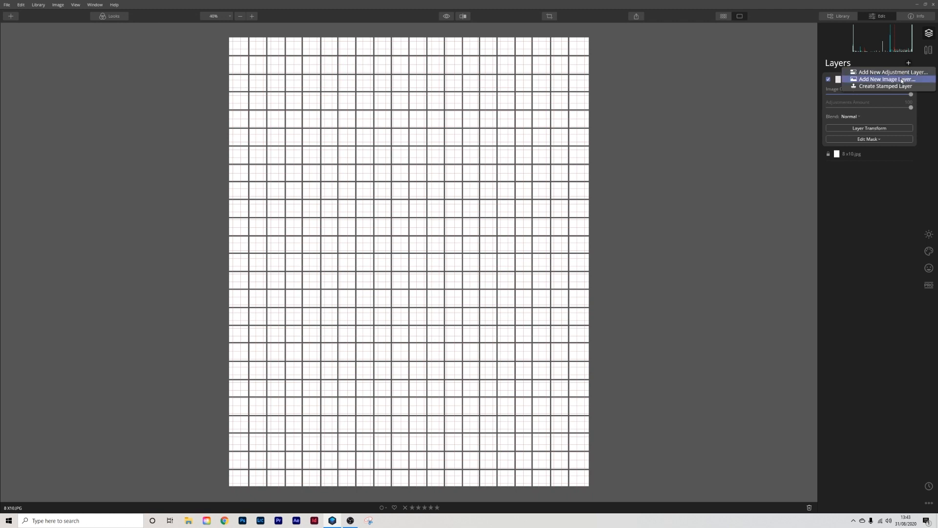
pyautogui.click(886, 80)
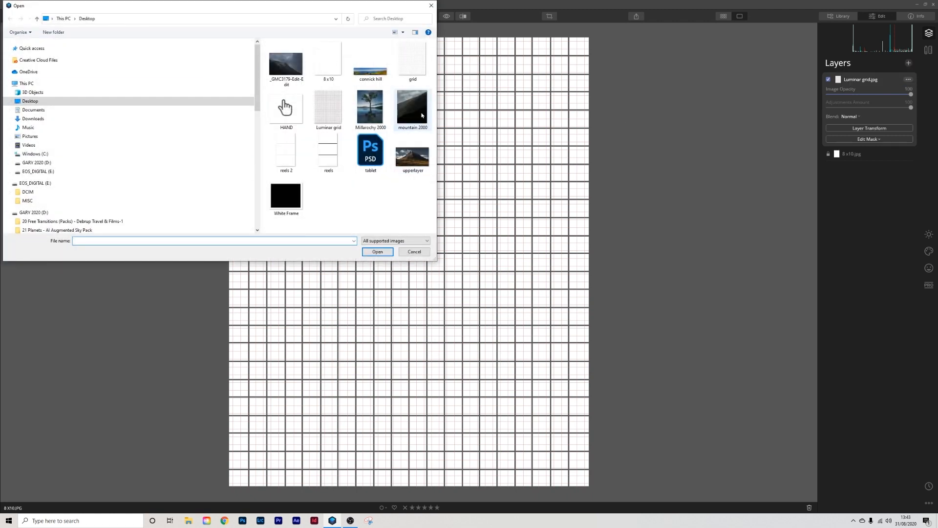
pyautogui.click(411, 108)
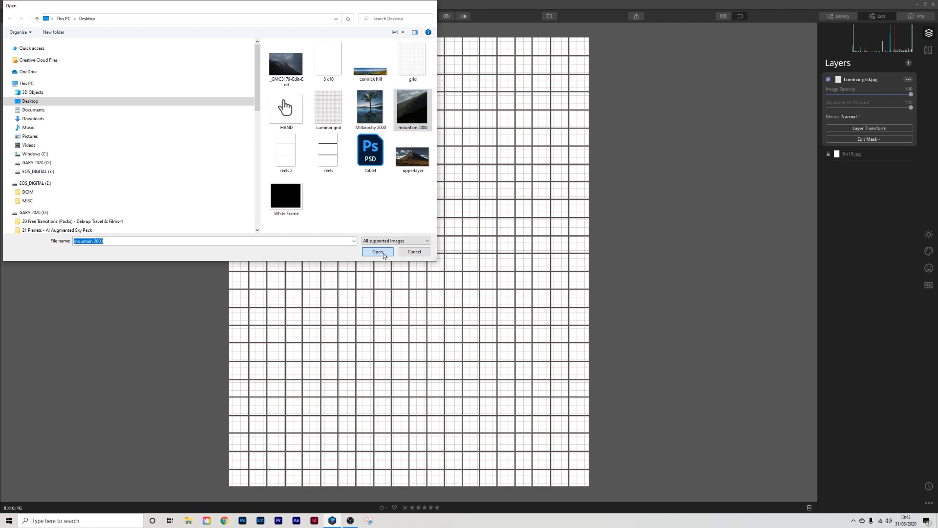
pyautogui.click(377, 252)
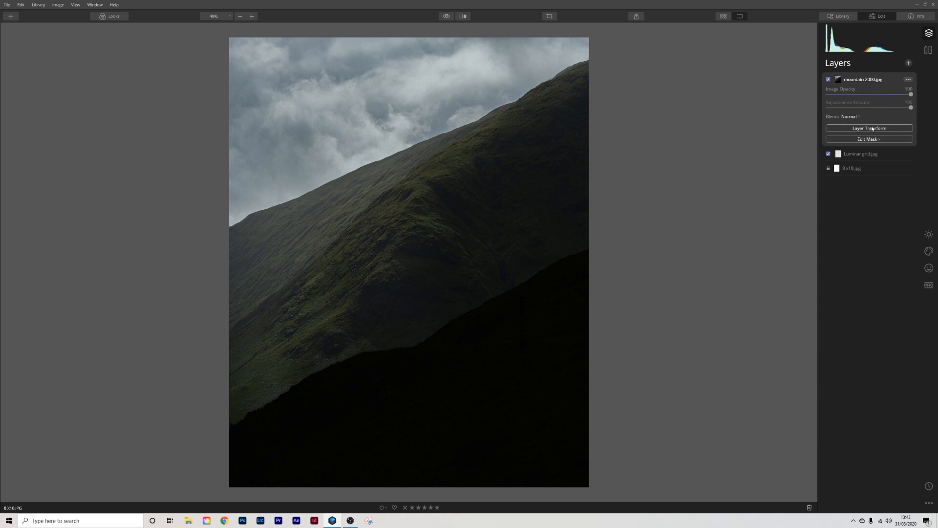
# Step: Use Layer Transform to shrink and centre the mountain photo with an even grid band around it
pyautogui.click(868, 128)
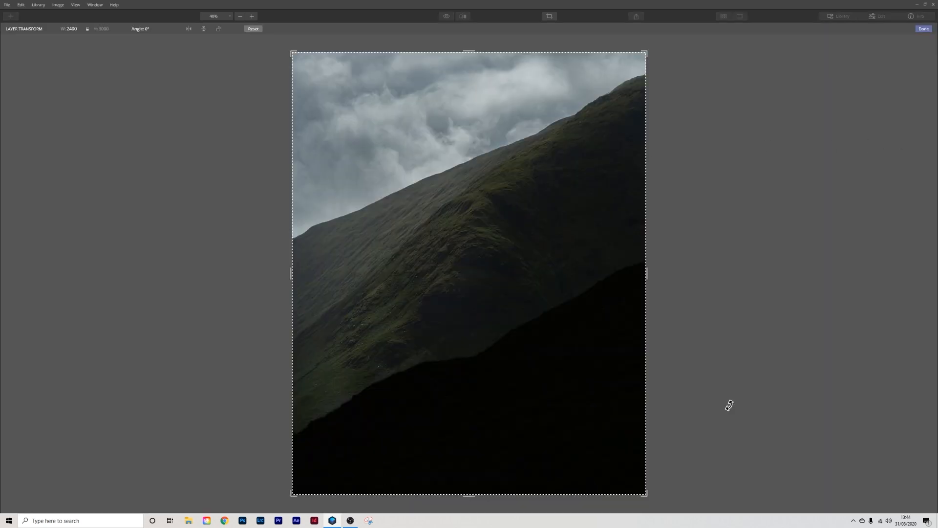
pyautogui.moveTo(665, 441)
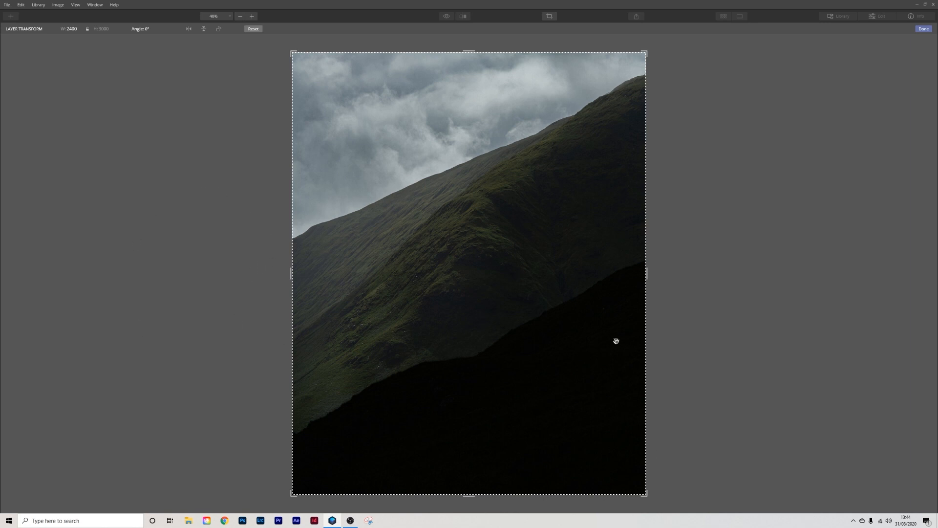
pyautogui.moveTo(610, 334)
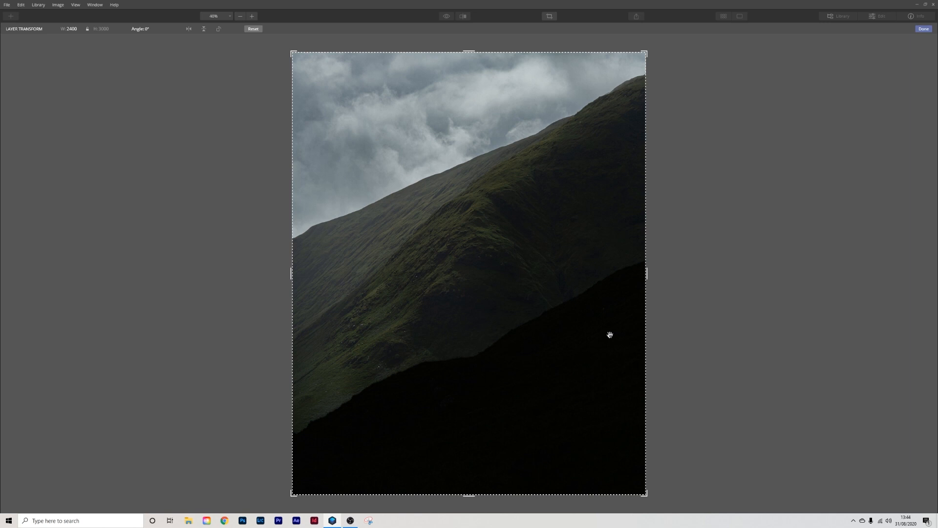
pyautogui.moveTo(140, 46)
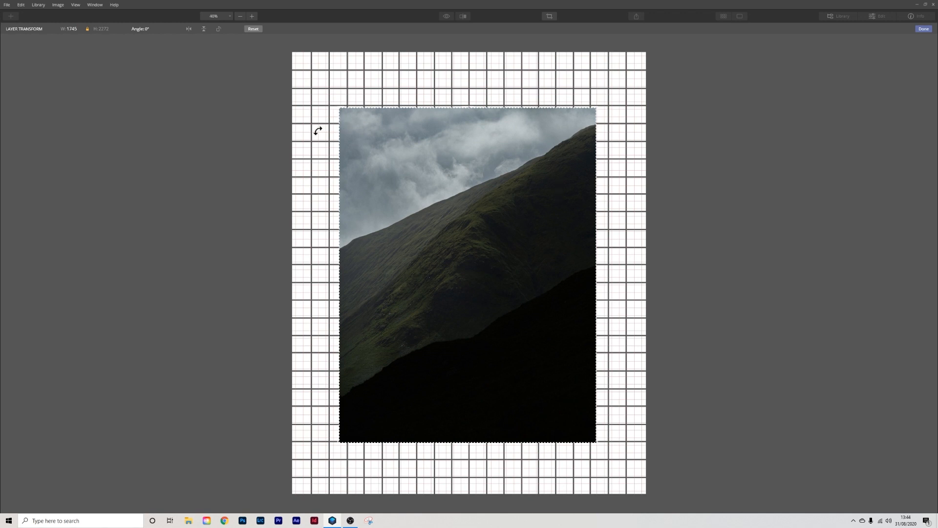
pyautogui.moveTo(334, 123)
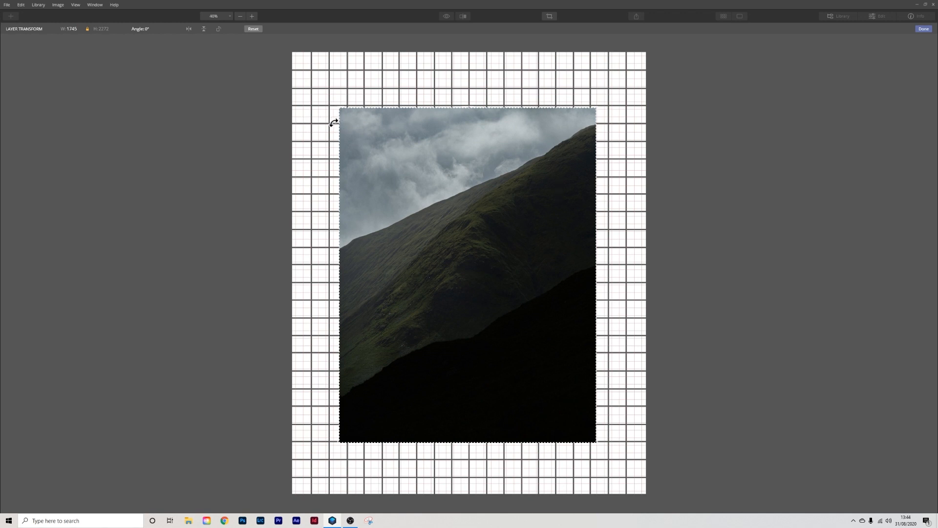
pyautogui.moveTo(641, 118)
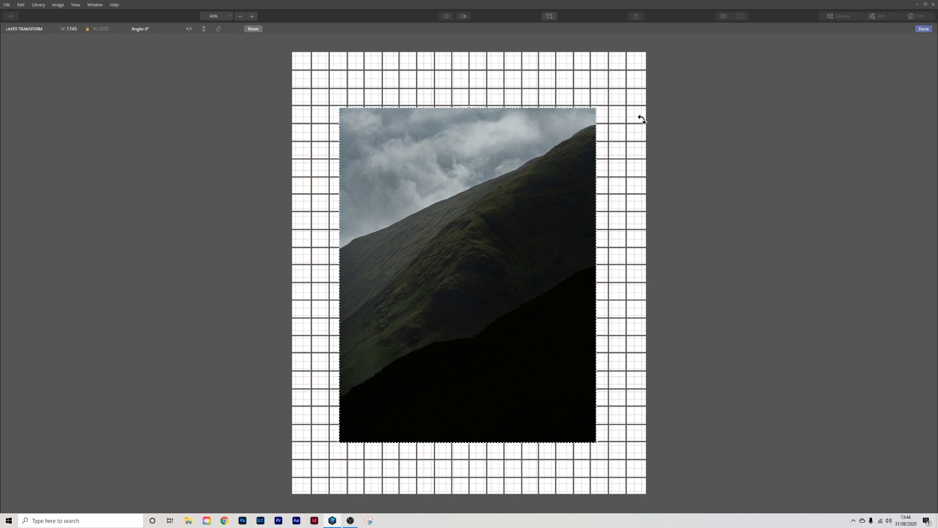
pyautogui.moveTo(625, 121)
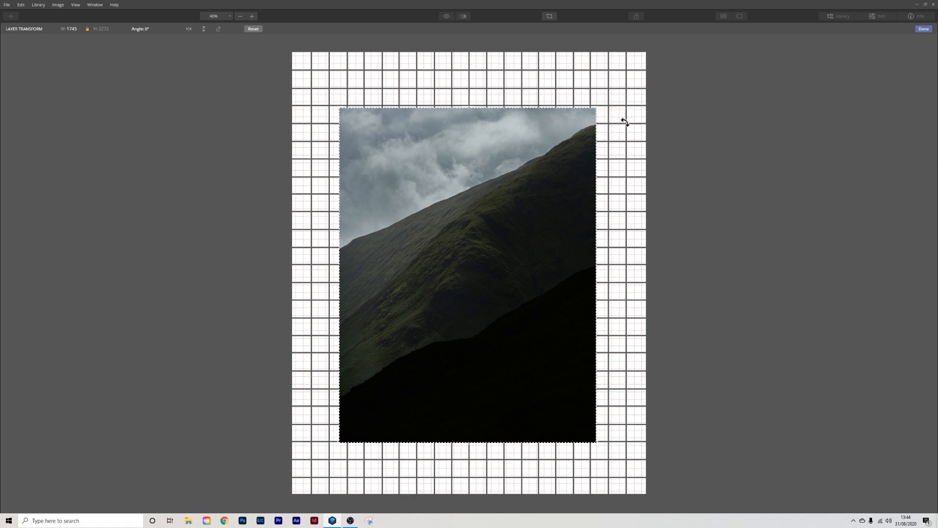
pyautogui.moveTo(562, 98)
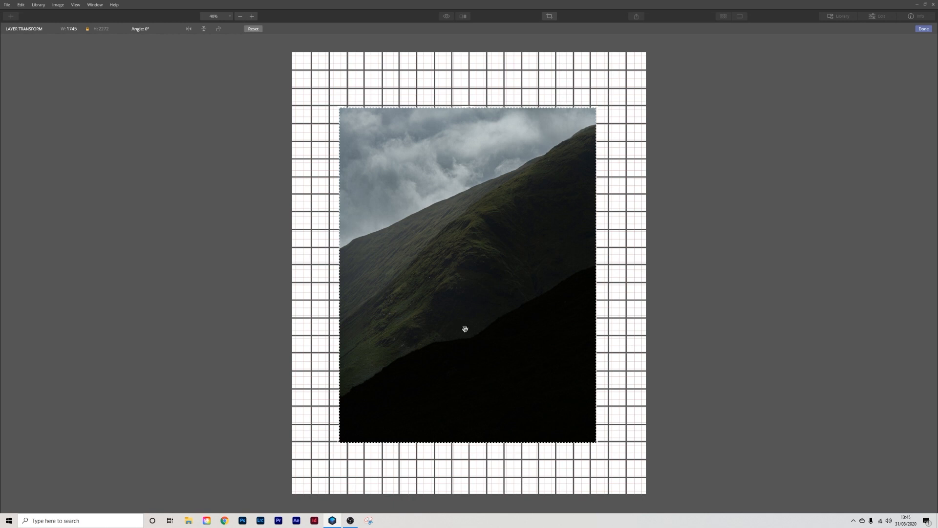
pyautogui.moveTo(465, 330); pyautogui.dragTo(457, 310)
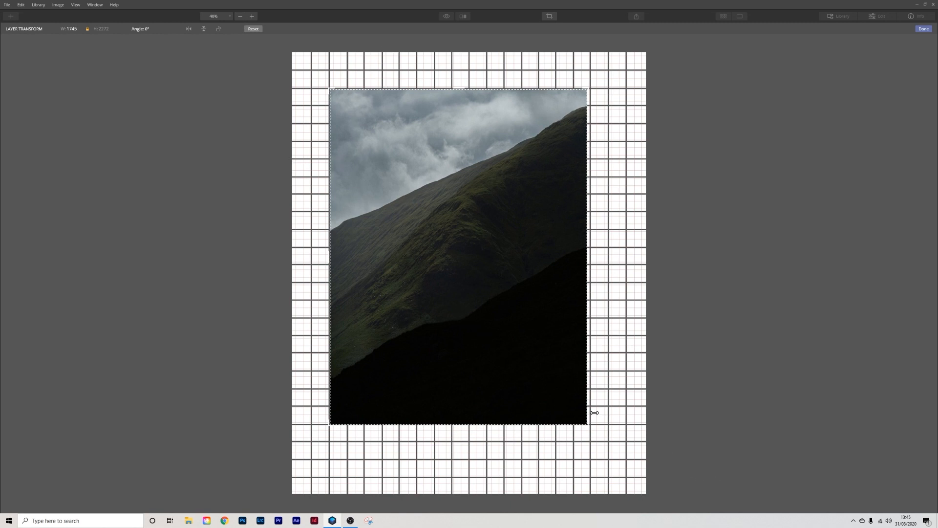
pyautogui.moveTo(592, 412); pyautogui.dragTo(601, 438)
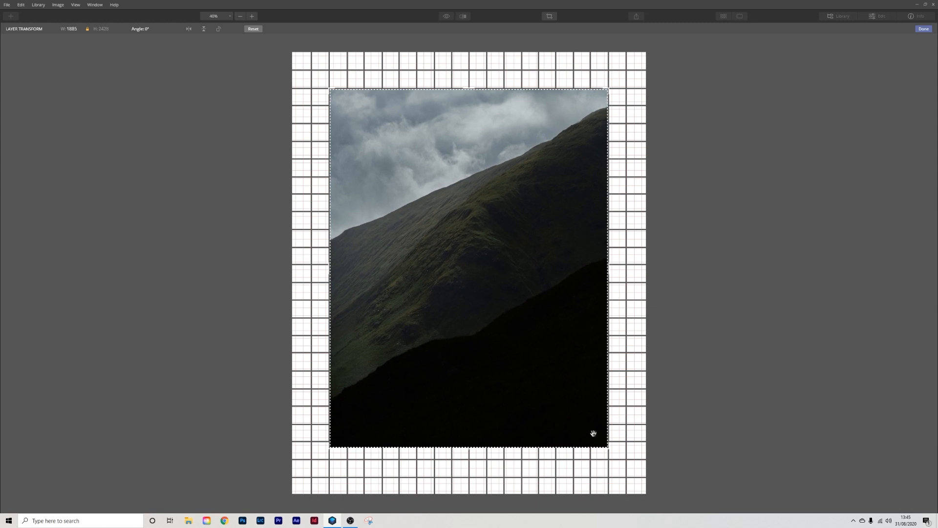
pyautogui.moveTo(279, 410)
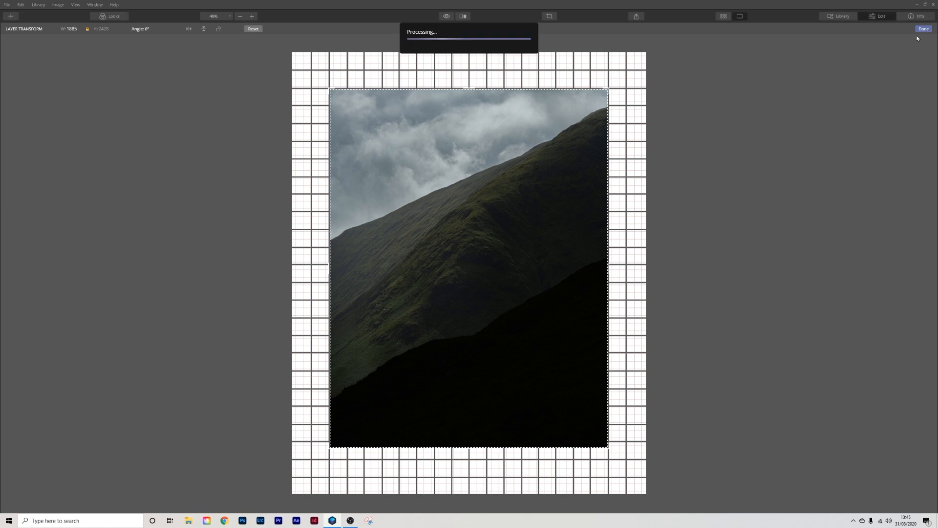
pyautogui.click(924, 28)
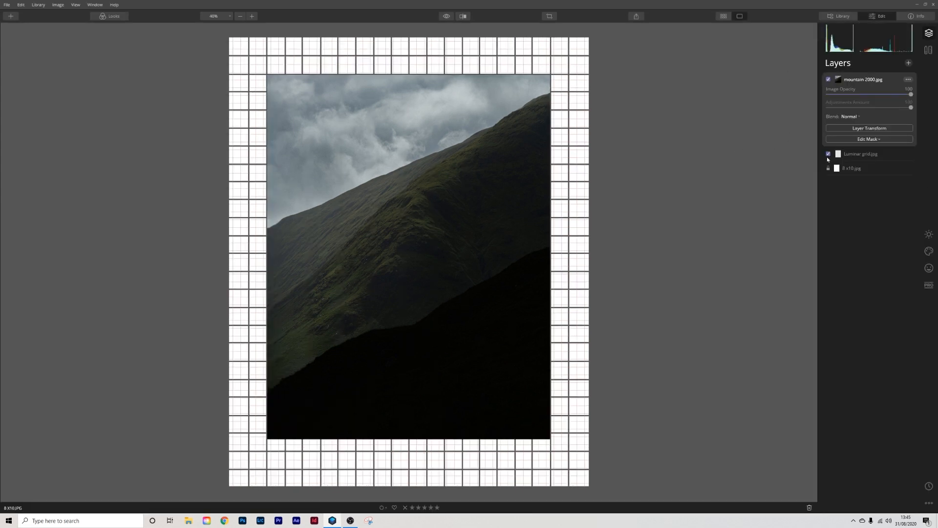
# Step: Toggle the Luminar grid.jpg layer's visibility to check the white border, leaving the grid shown
pyautogui.click(828, 154)
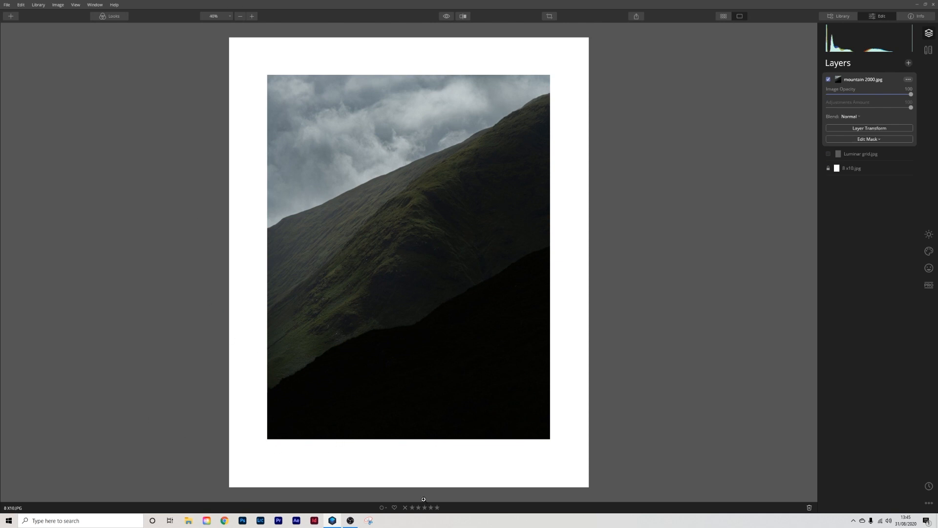
pyautogui.moveTo(544, 196)
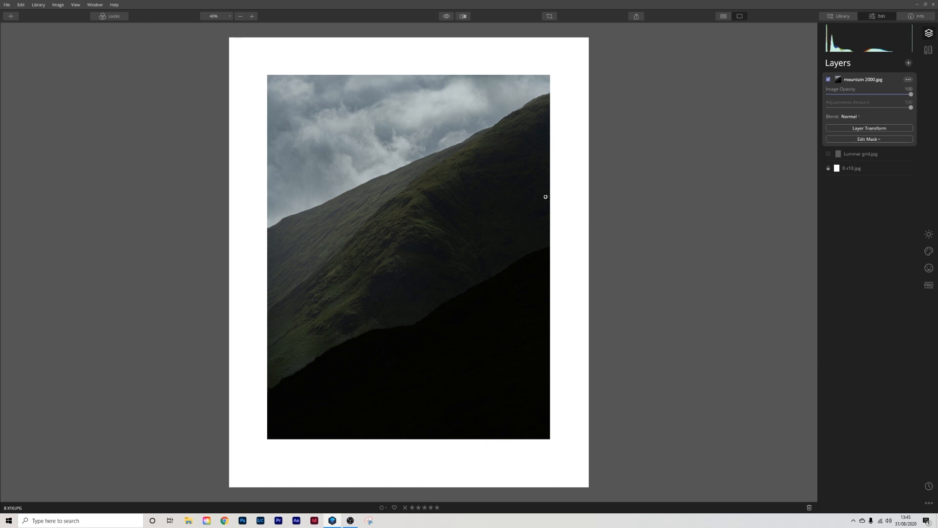
pyautogui.moveTo(484, 467)
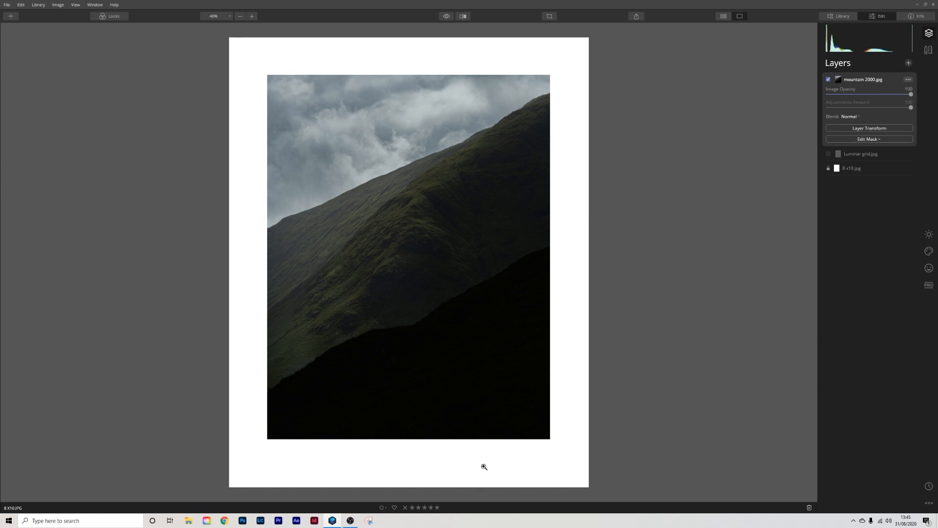
pyautogui.moveTo(900, 226)
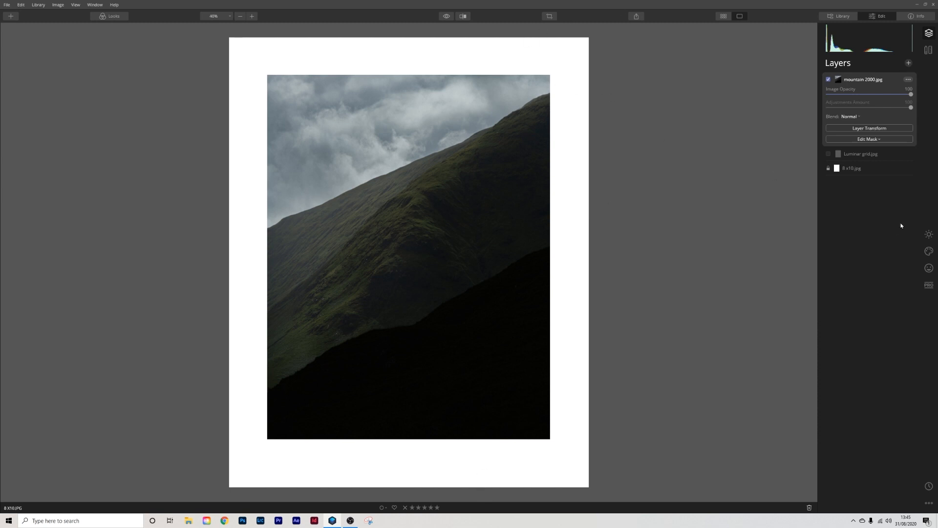
pyautogui.click(827, 153)
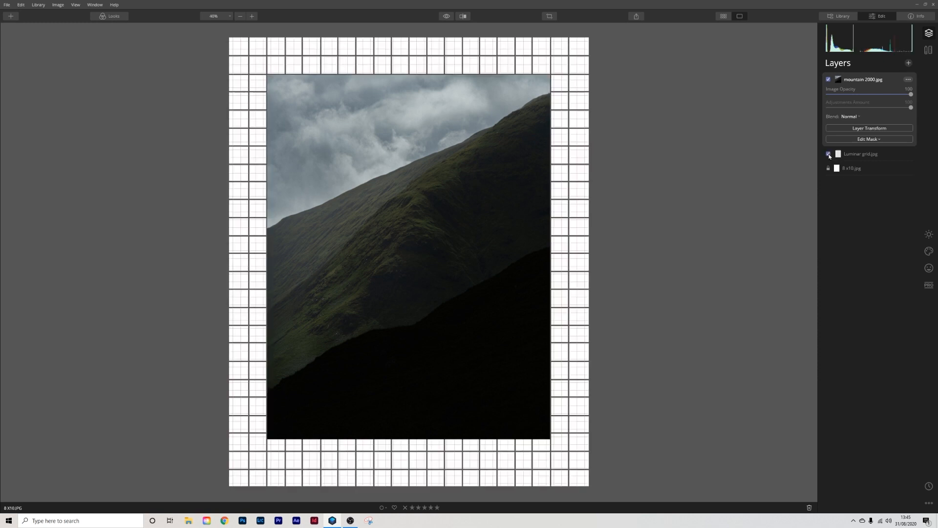
pyautogui.click(828, 153)
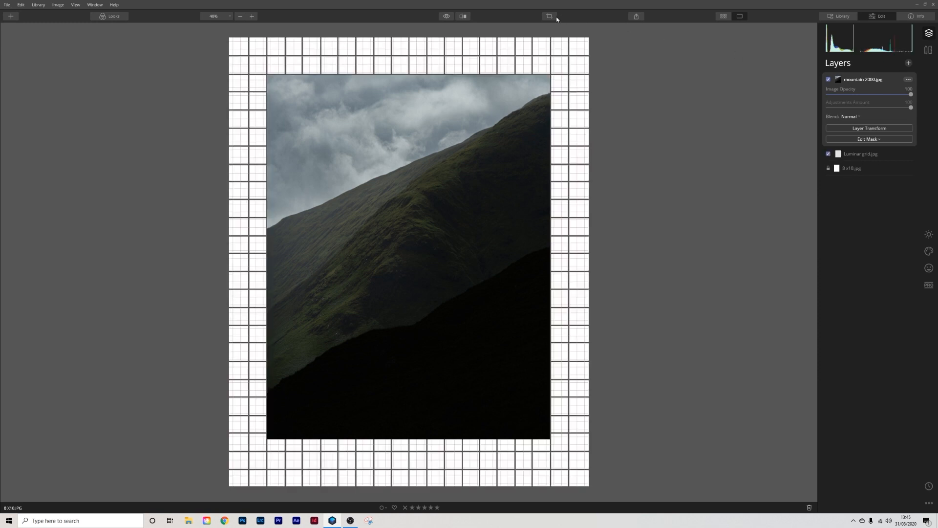
# Step: Crop the canvas with a Free aspect ratio, pulling the bottom edge up for an even border, then hide the grid
pyautogui.click(548, 17)
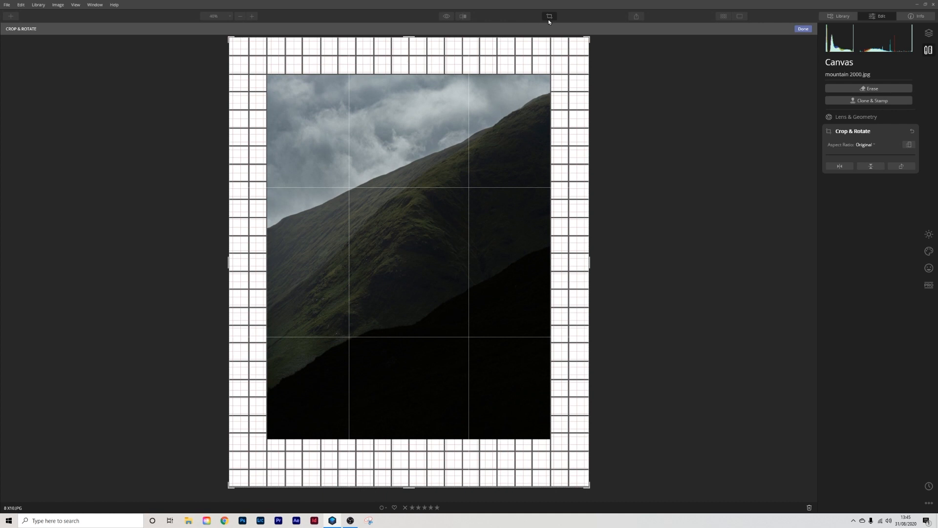
pyautogui.moveTo(875, 146)
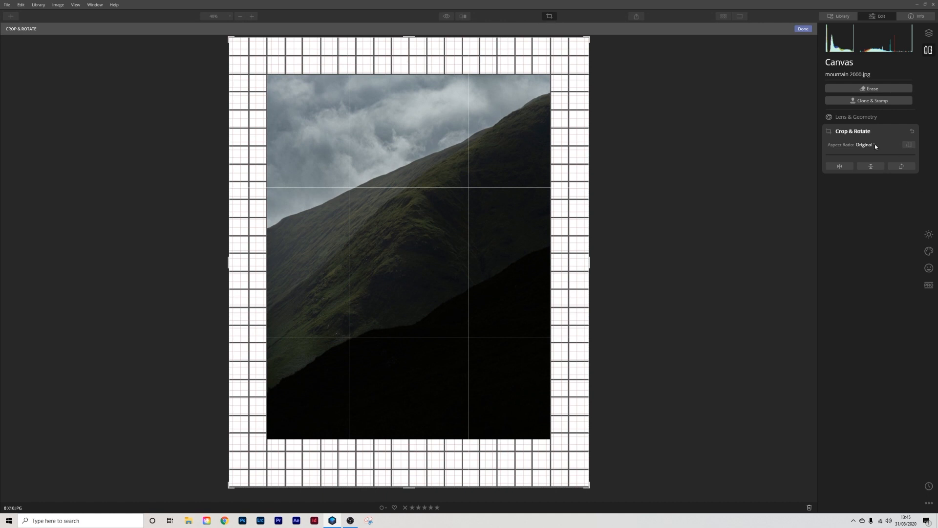
pyautogui.click(862, 145)
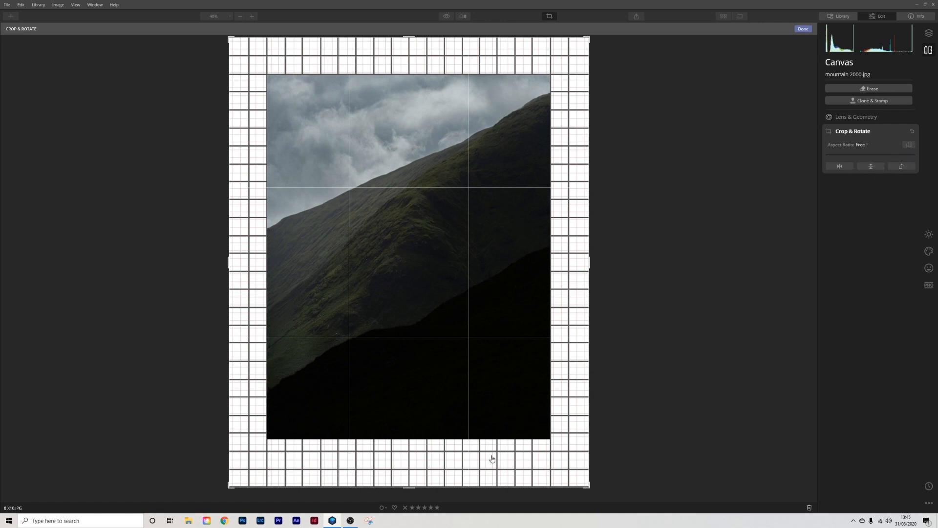
pyautogui.moveTo(409, 484); pyautogui.dragTo(404, 483)
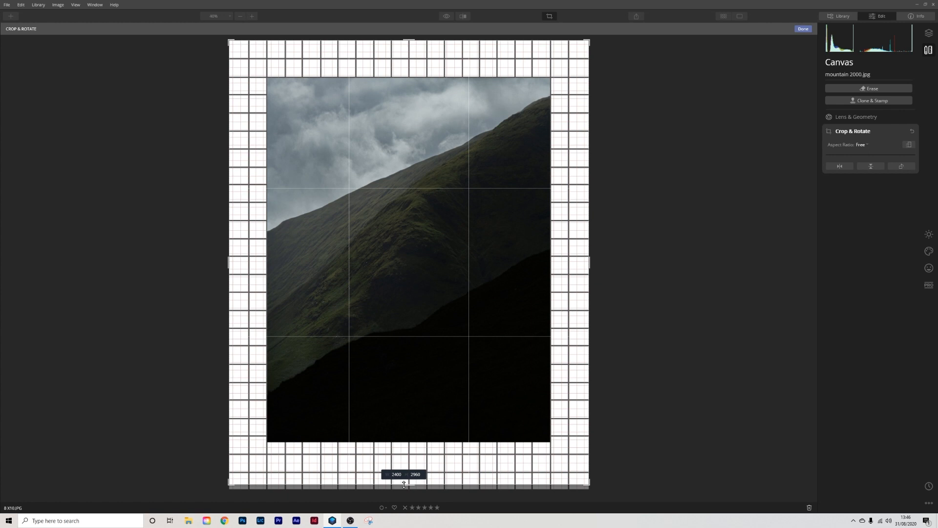
pyautogui.moveTo(404, 482); pyautogui.dragTo(405, 482)
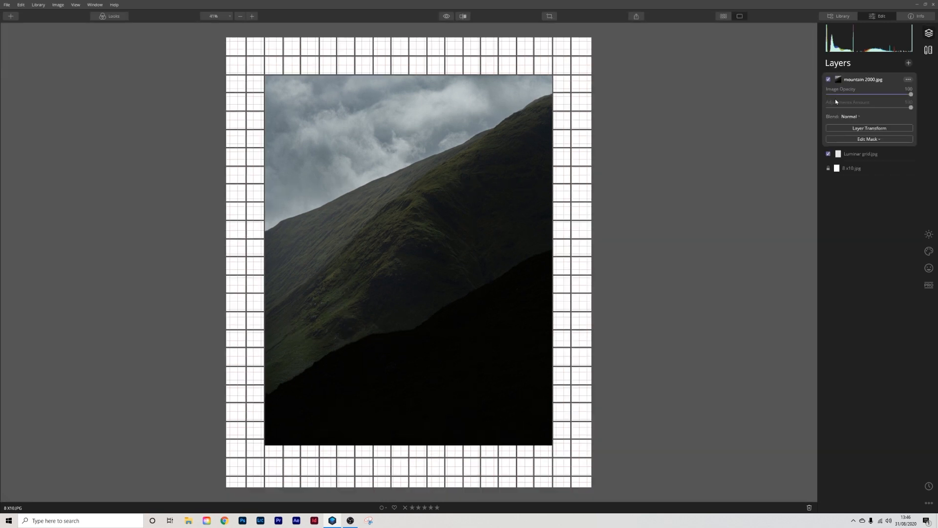
pyautogui.click(827, 153)
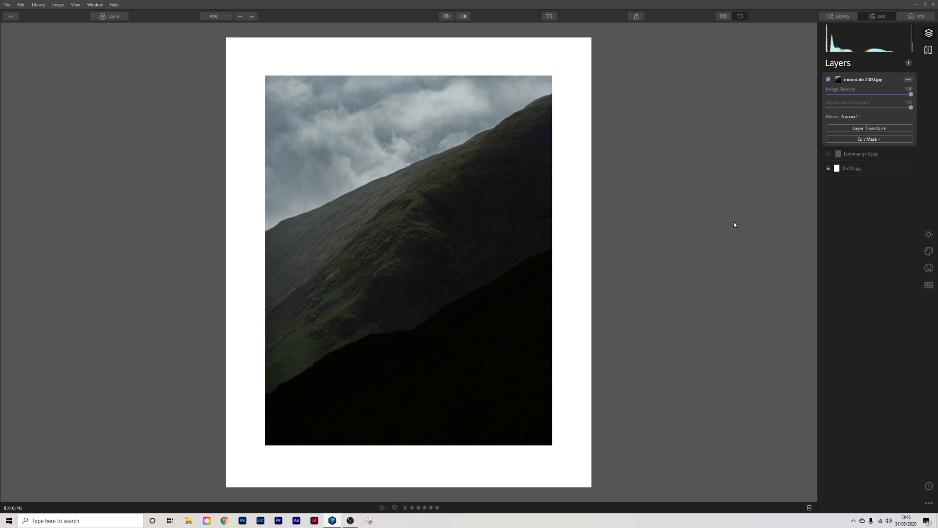
pyautogui.moveTo(90, 212)
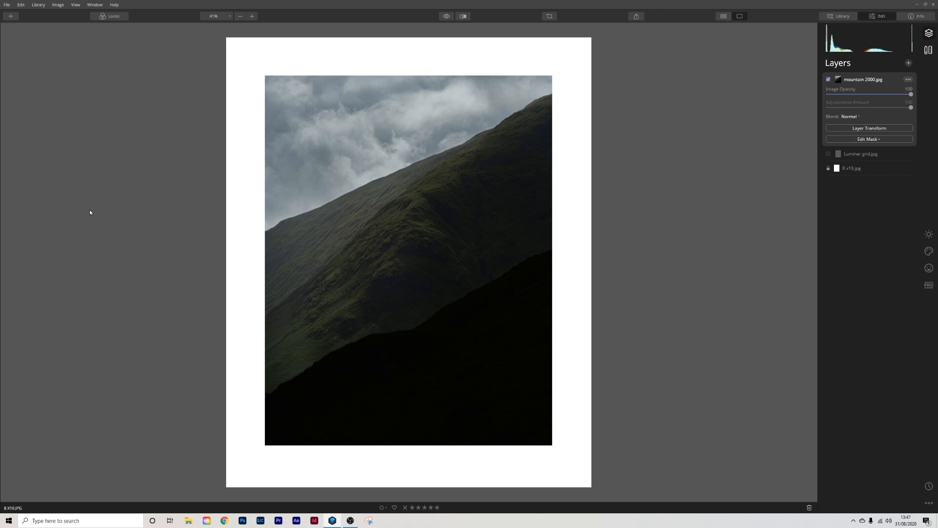
pyautogui.moveTo(3, 104)
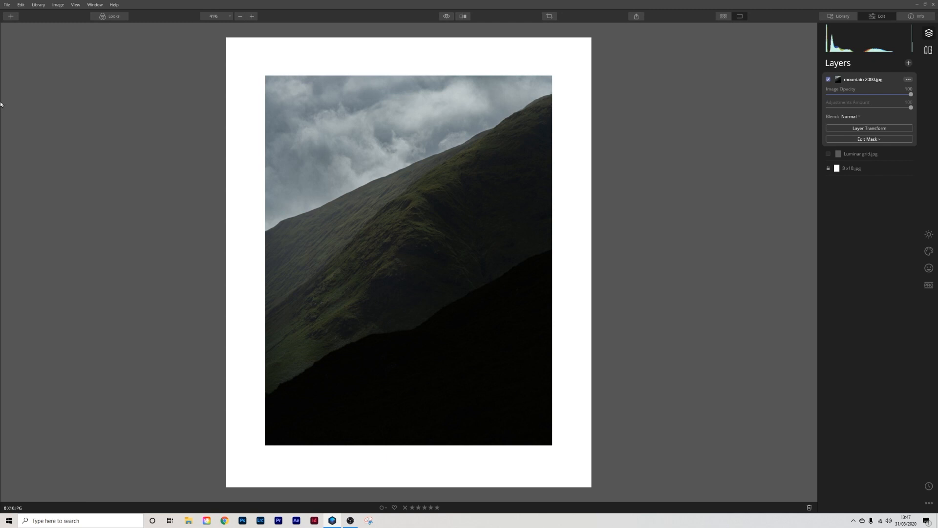
# Step: Open the upperlayer mountain photo as a single image and view its file info
pyautogui.click(11, 16)
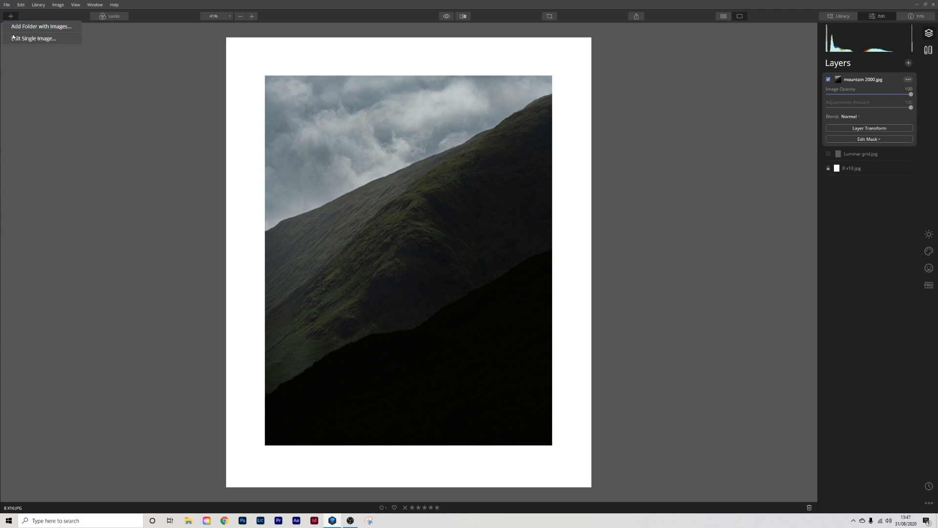
pyautogui.click(36, 38)
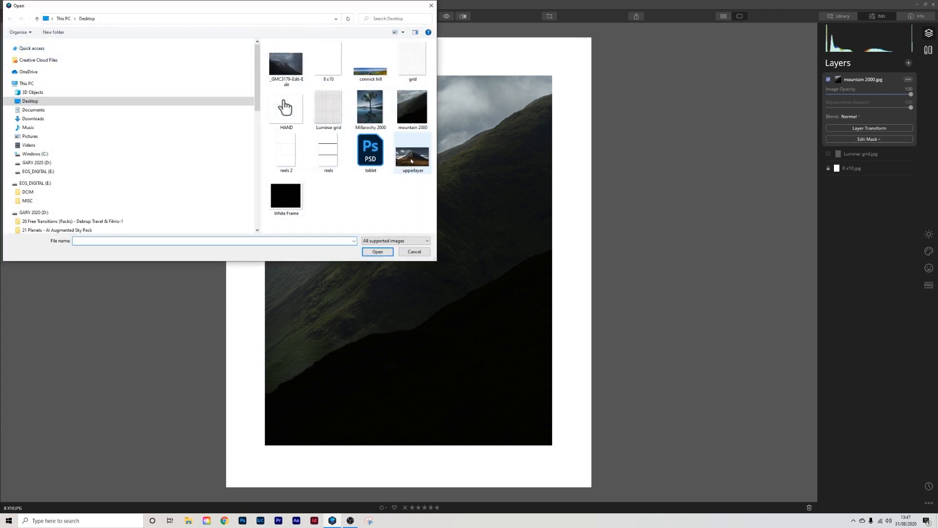
pyautogui.click(411, 153)
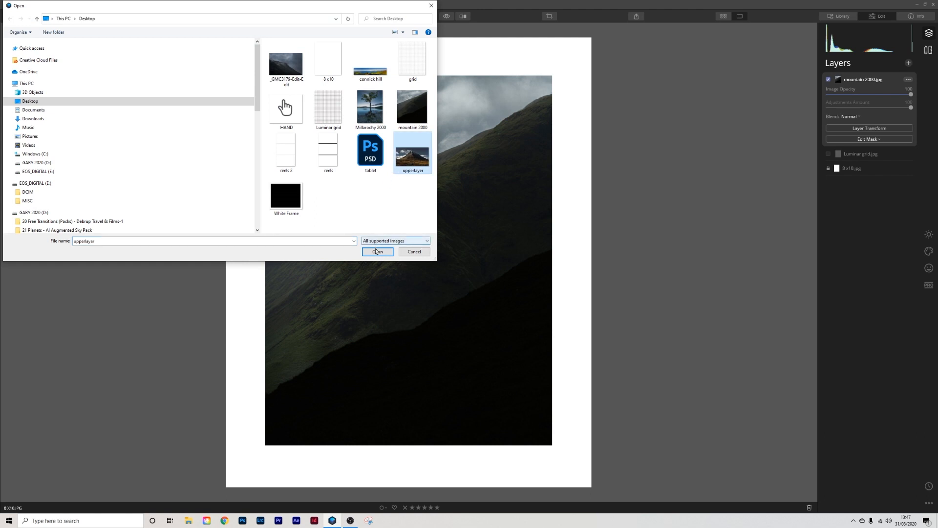
pyautogui.click(377, 251)
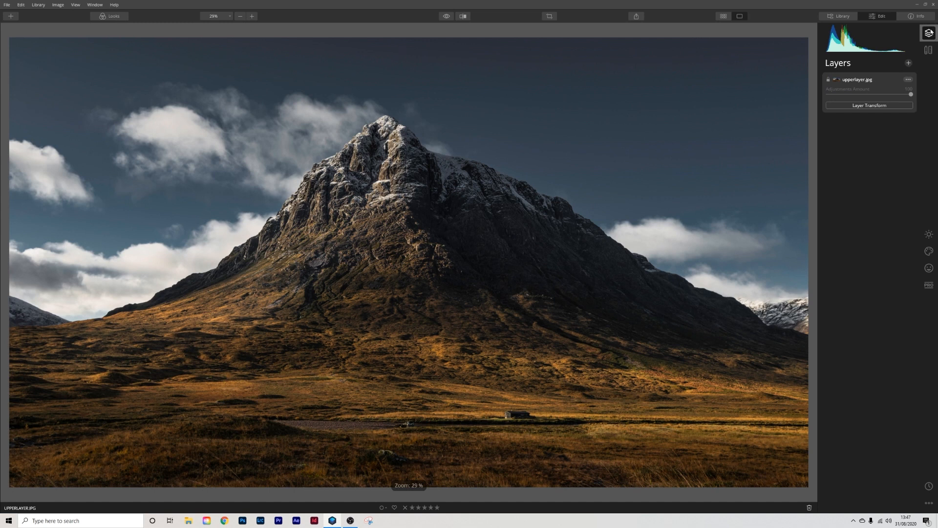
pyautogui.click(918, 17)
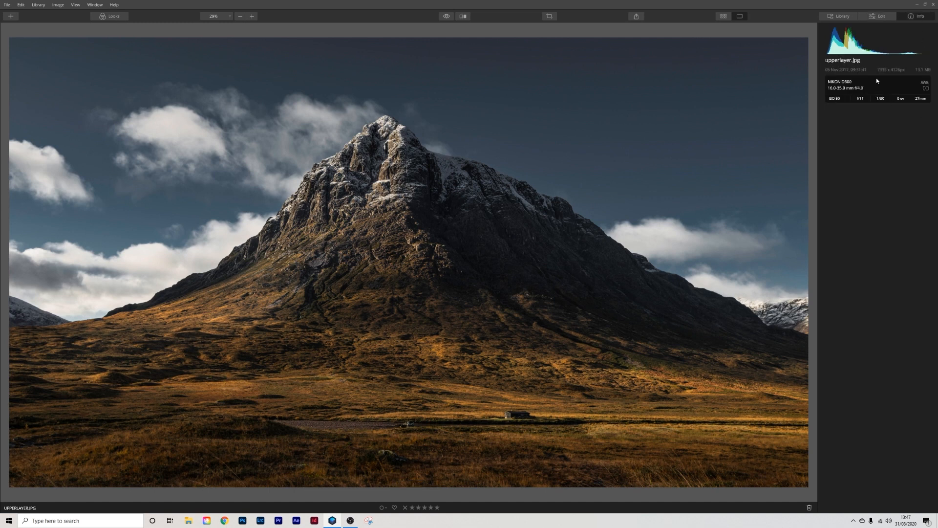
pyautogui.moveTo(882, 29)
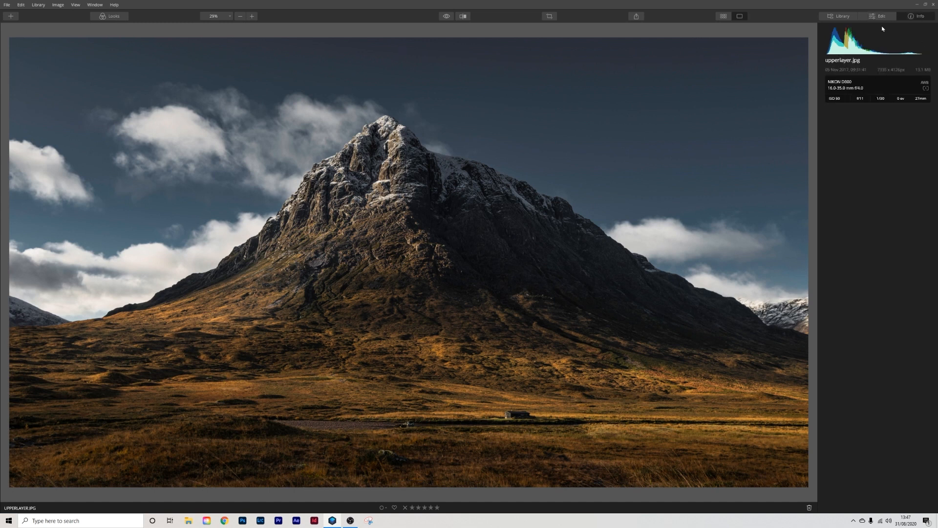
# Step: Add the 8 x10 white canvas and the Luminar grid as new image layers
pyautogui.click(928, 33)
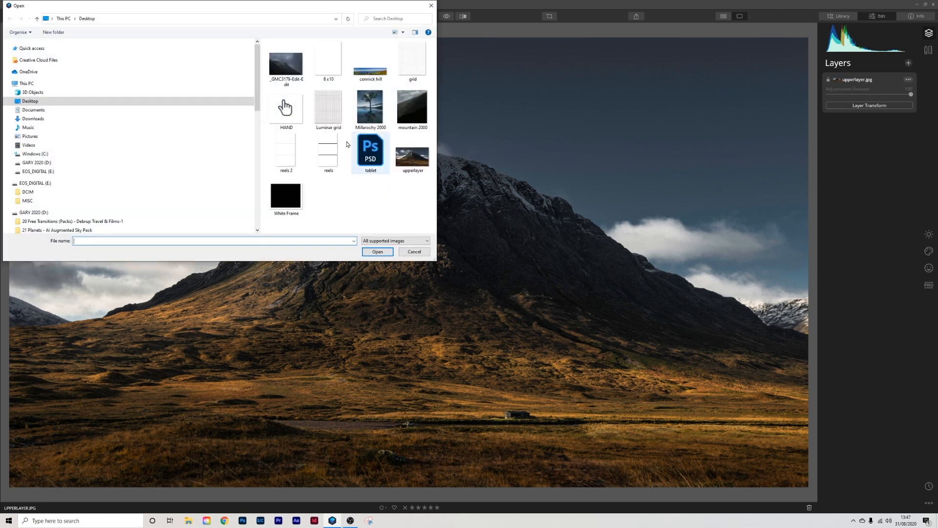
pyautogui.click(328, 62)
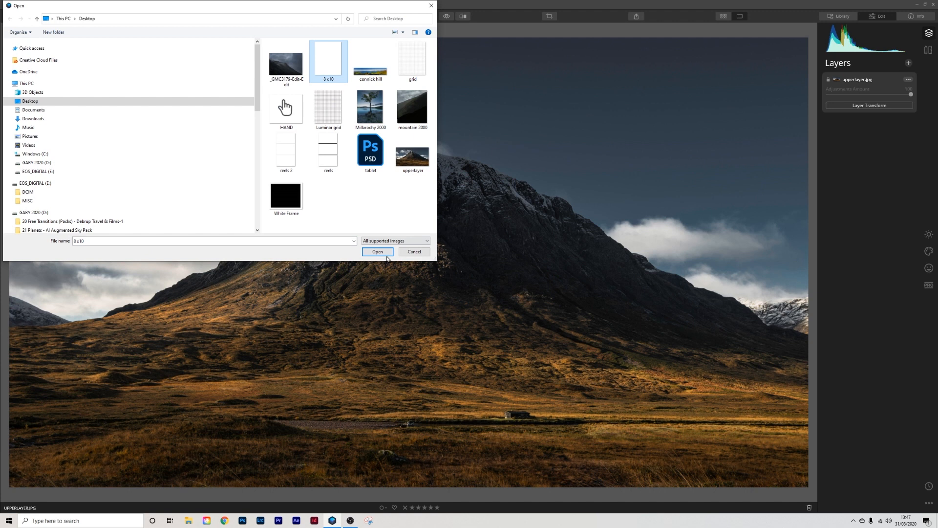
pyautogui.click(377, 251)
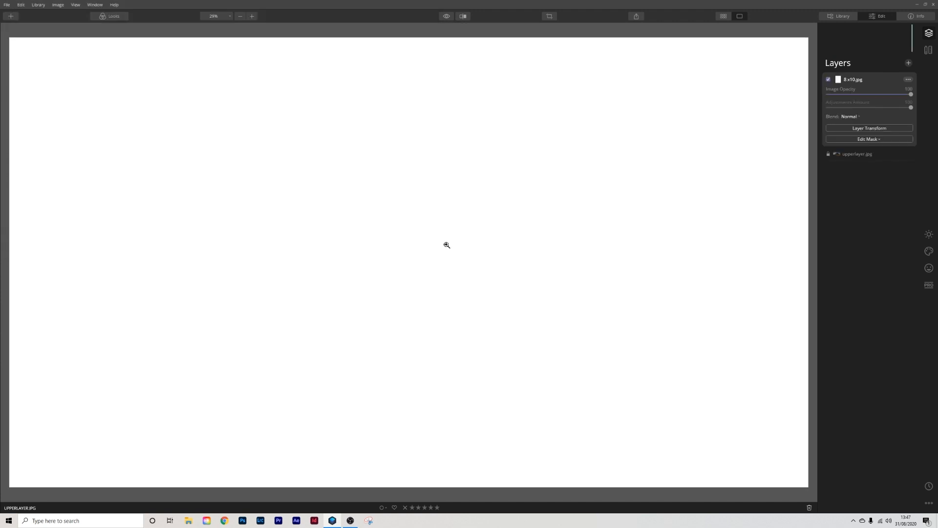
pyautogui.moveTo(3, 503)
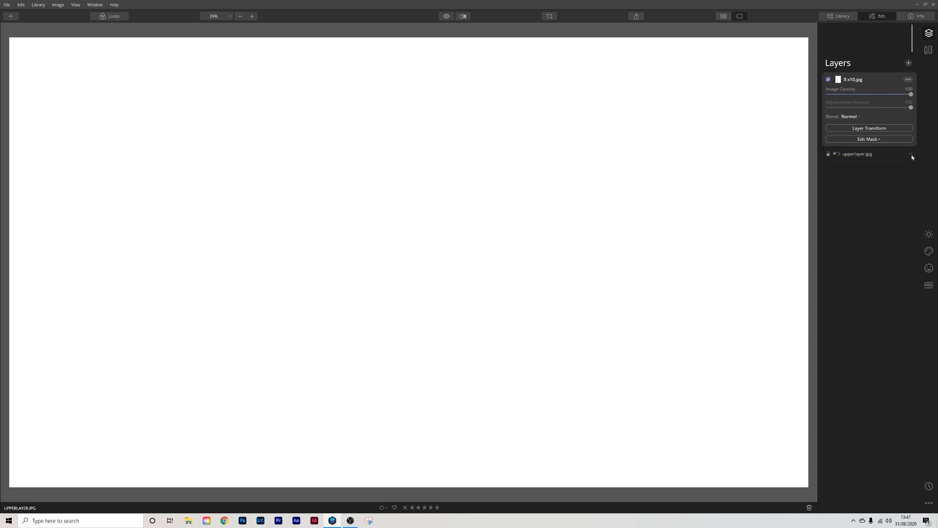
pyautogui.click(908, 63)
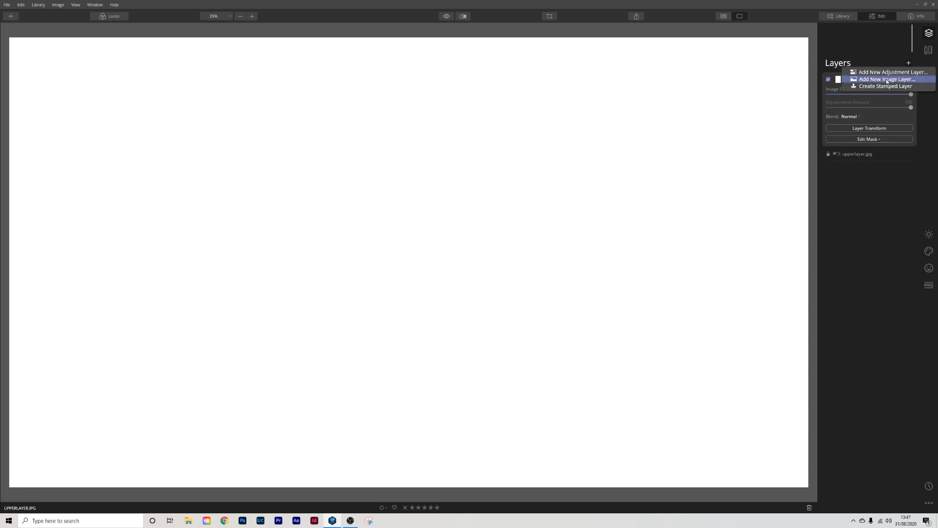
pyautogui.click(886, 80)
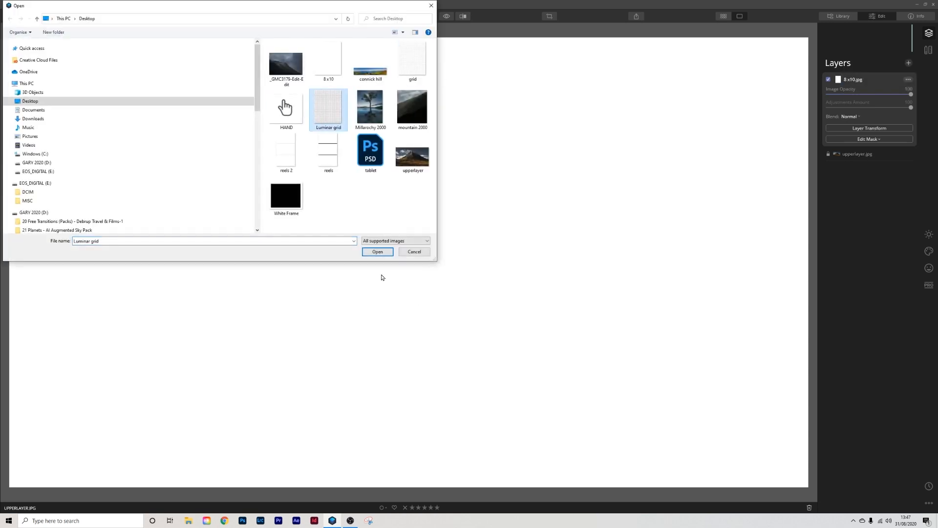
pyautogui.click(377, 251)
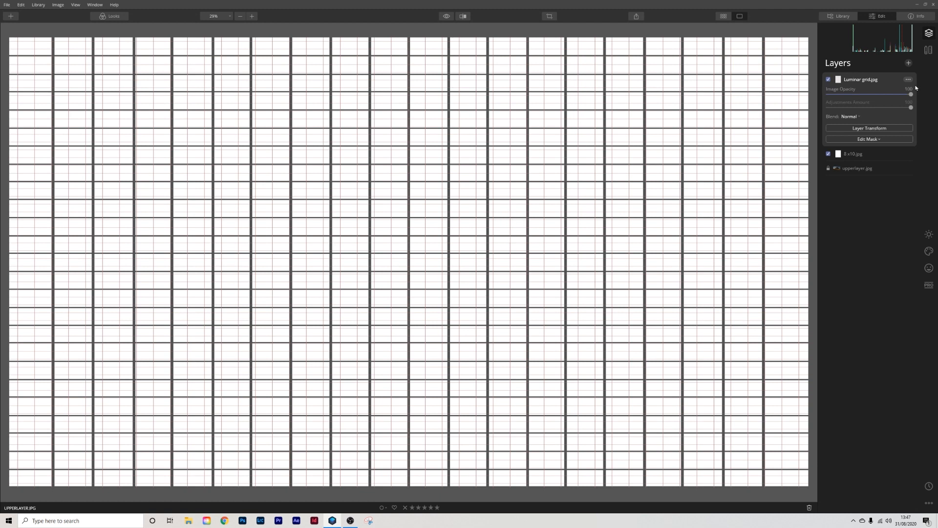
# Step: Add the upperlayer mountain photo as the top image layer
pyautogui.click(908, 63)
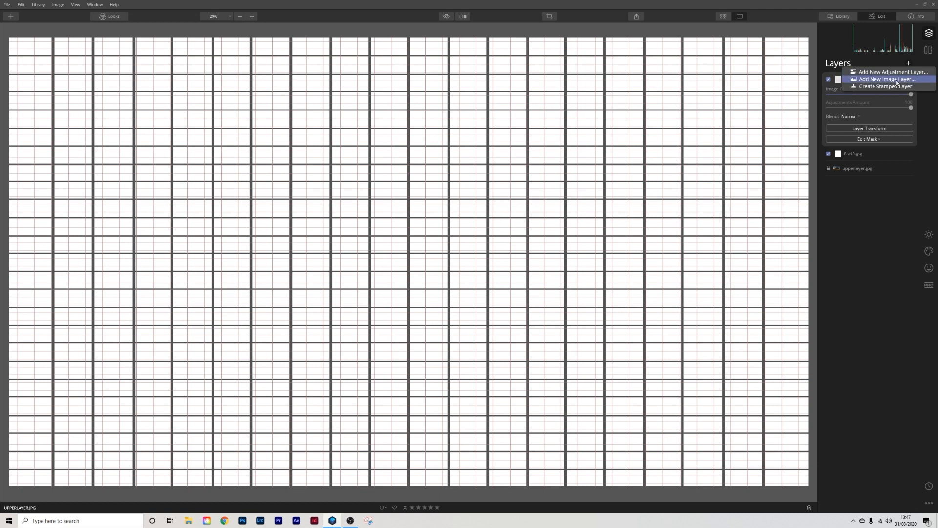
pyautogui.click(886, 79)
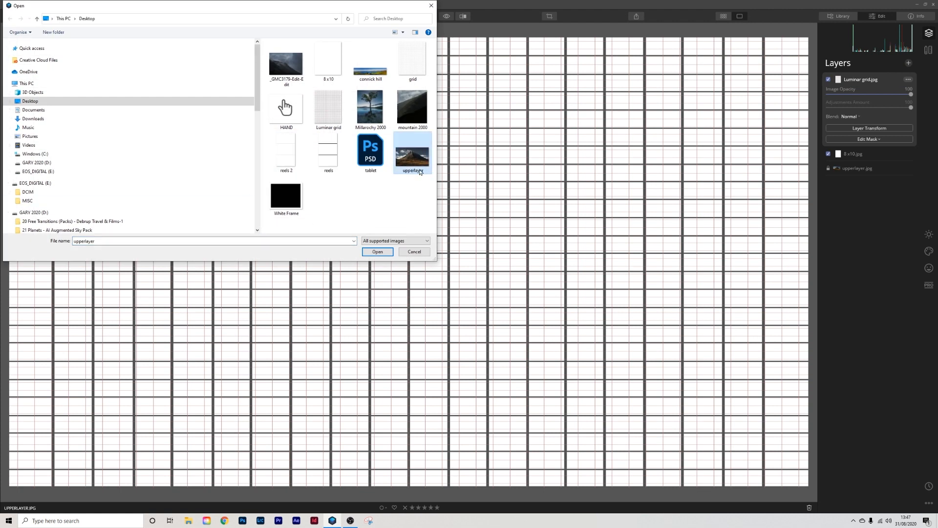
pyautogui.click(377, 251)
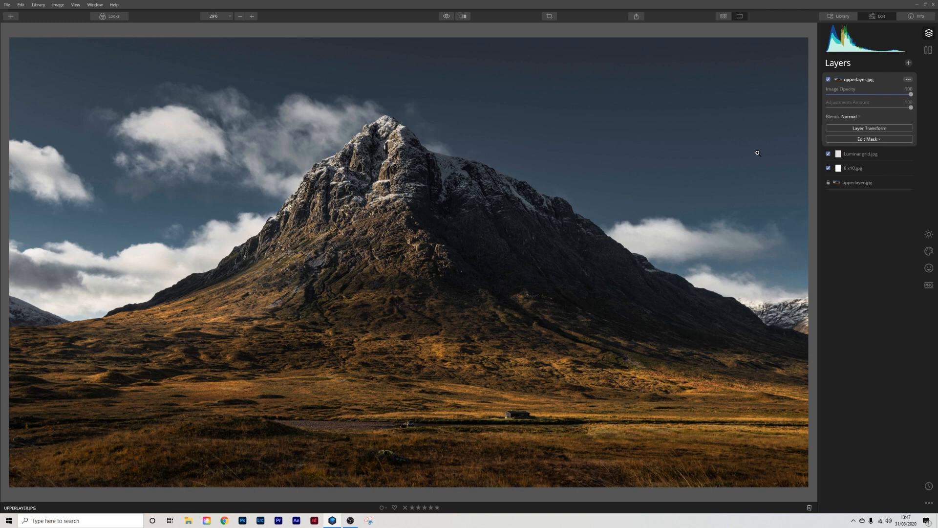
# Step: Use Layer Transform to shrink the mountain photo and centre it inside the grid border
pyautogui.click(868, 128)
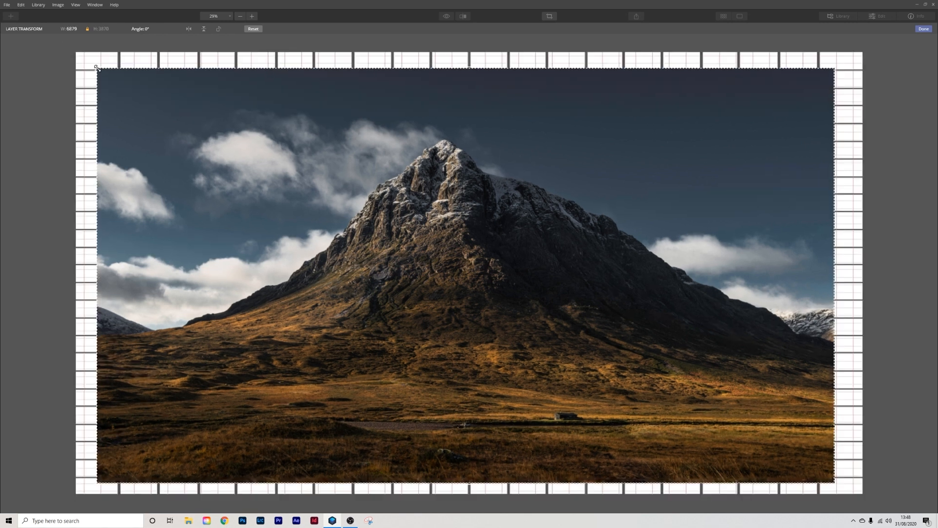
pyautogui.moveTo(97, 67); pyautogui.dragTo(124, 87)
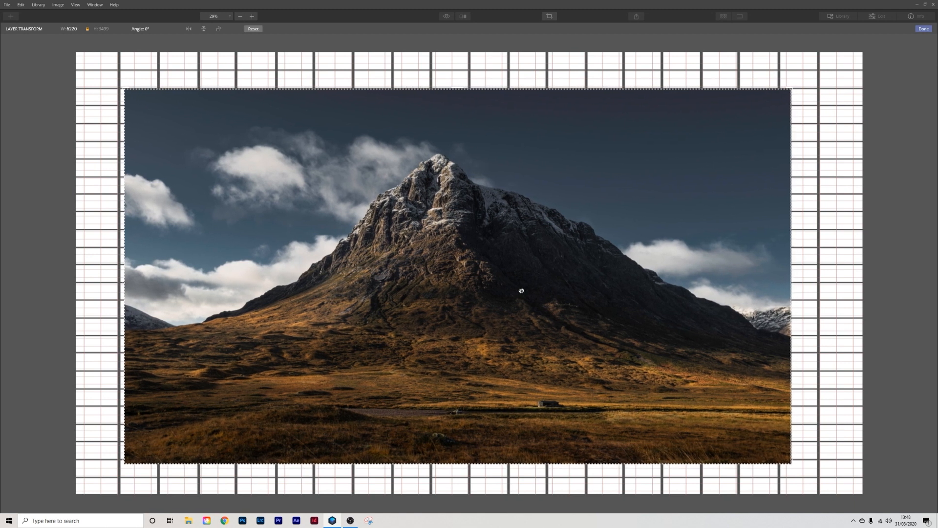
pyautogui.moveTo(521, 291); pyautogui.dragTo(528, 291)
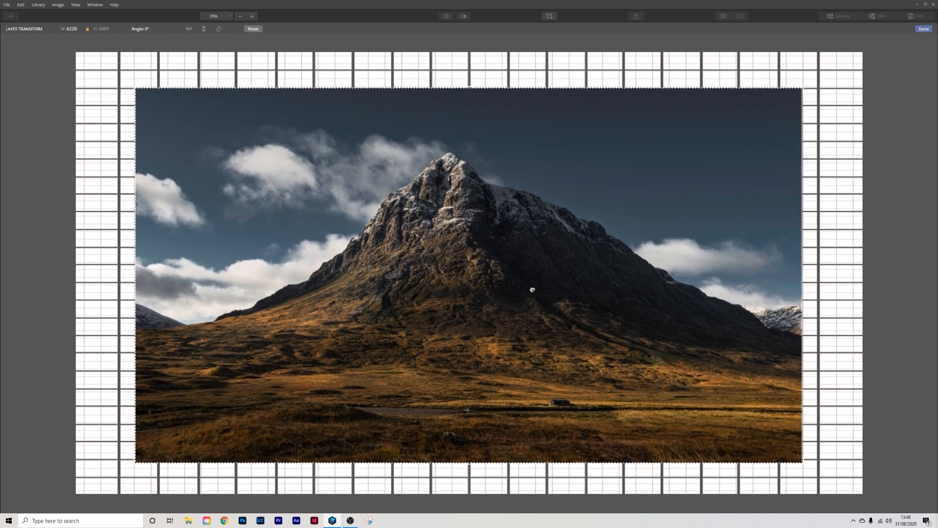
pyautogui.moveTo(532, 289); pyautogui.dragTo(164, 140)
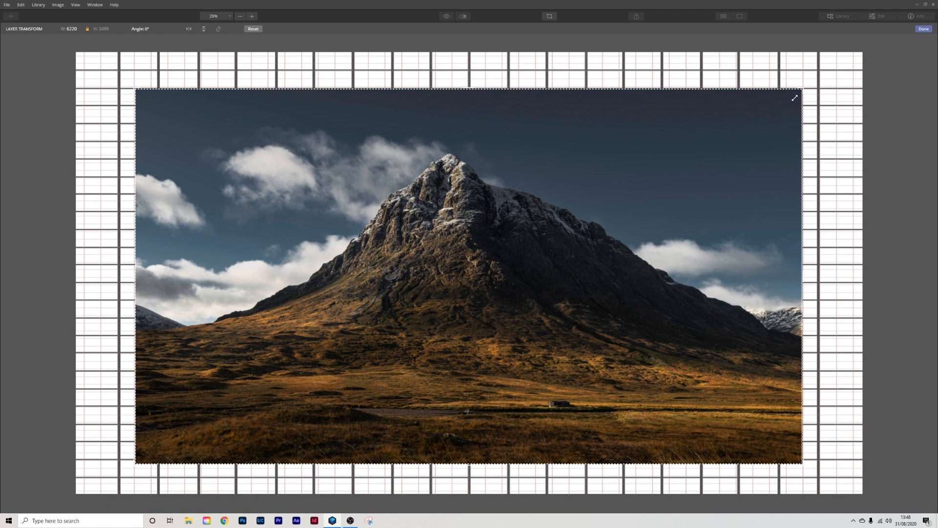
pyautogui.moveTo(465, 359)
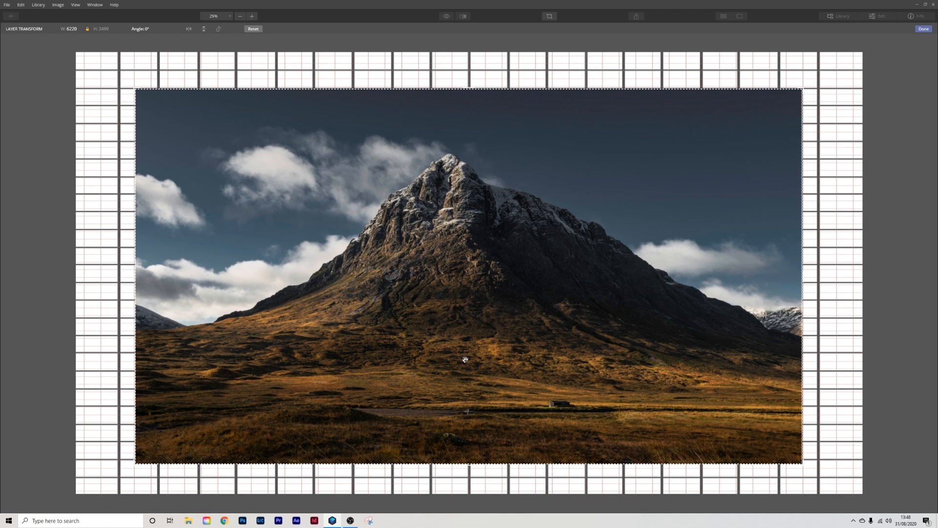
pyautogui.moveTo(423, 397)
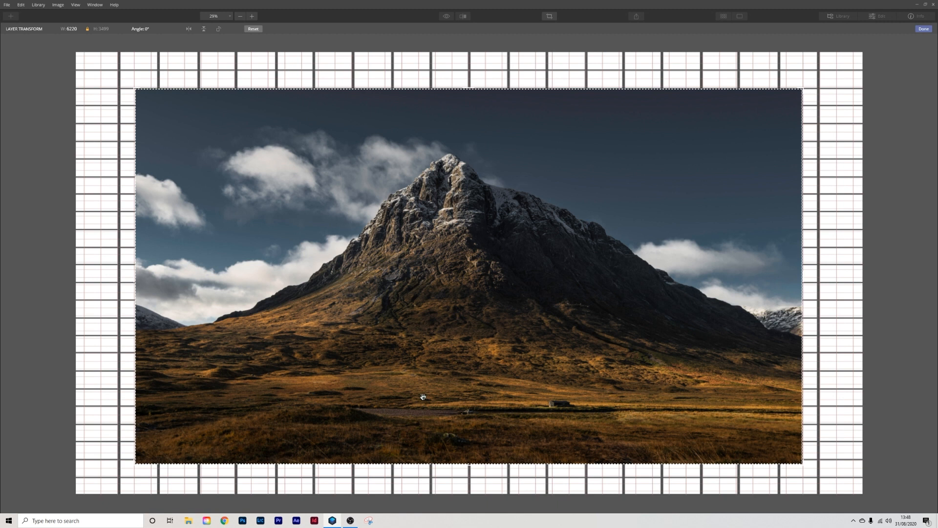
pyautogui.moveTo(422, 396); pyautogui.dragTo(422, 394)
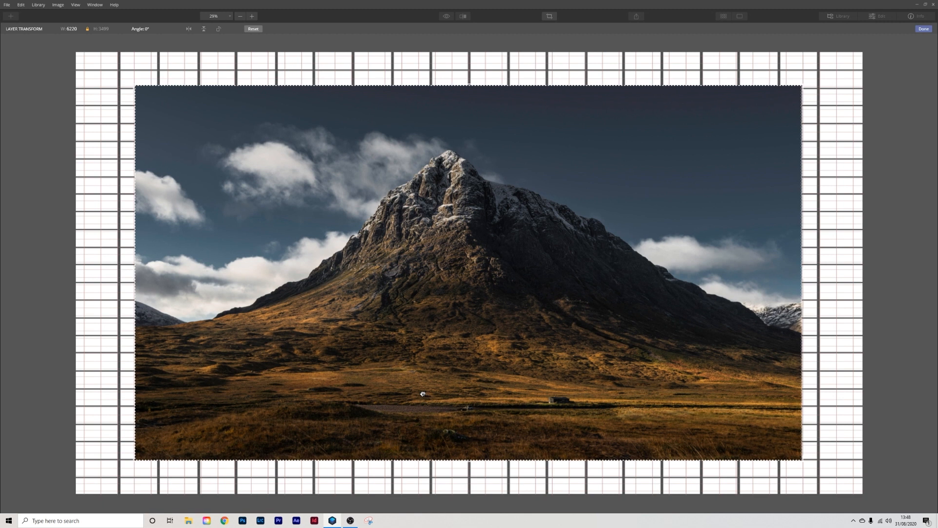
pyautogui.moveTo(799, 87)
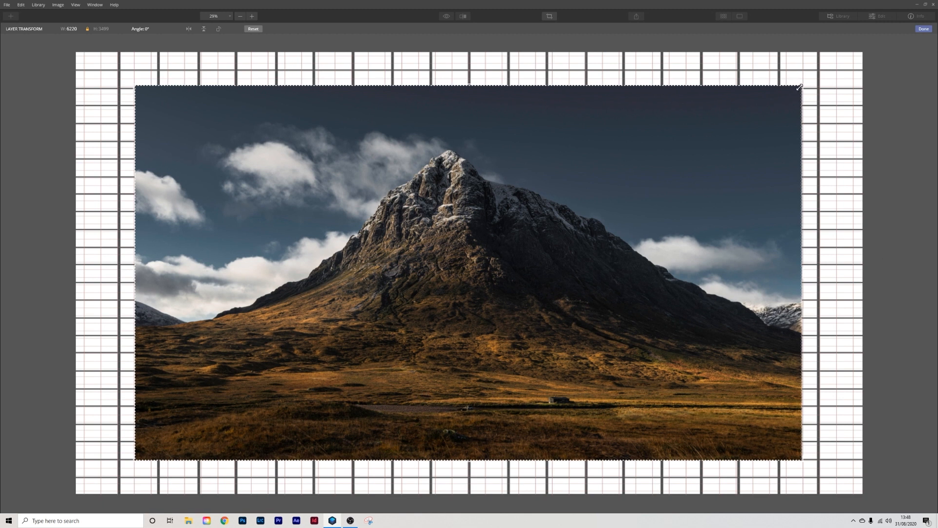
pyautogui.moveTo(798, 87); pyautogui.dragTo(789, 90)
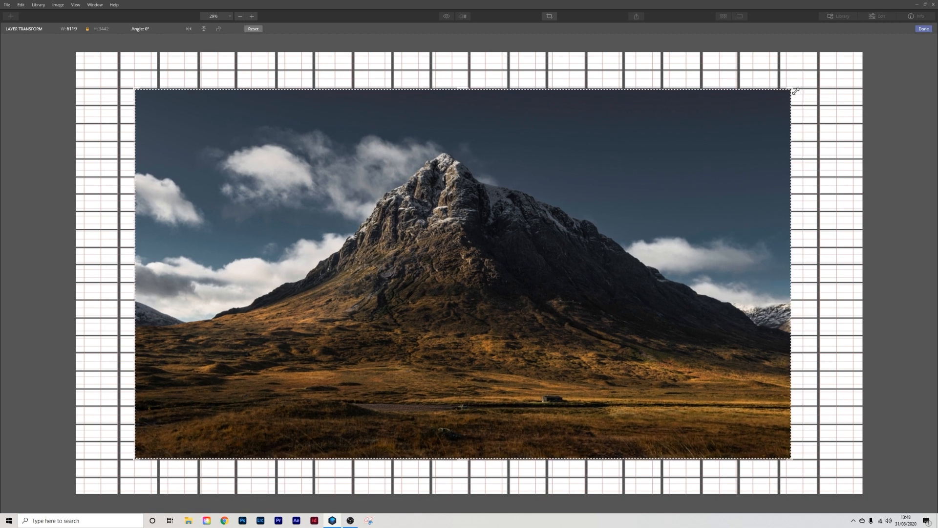
pyautogui.moveTo(207, 141)
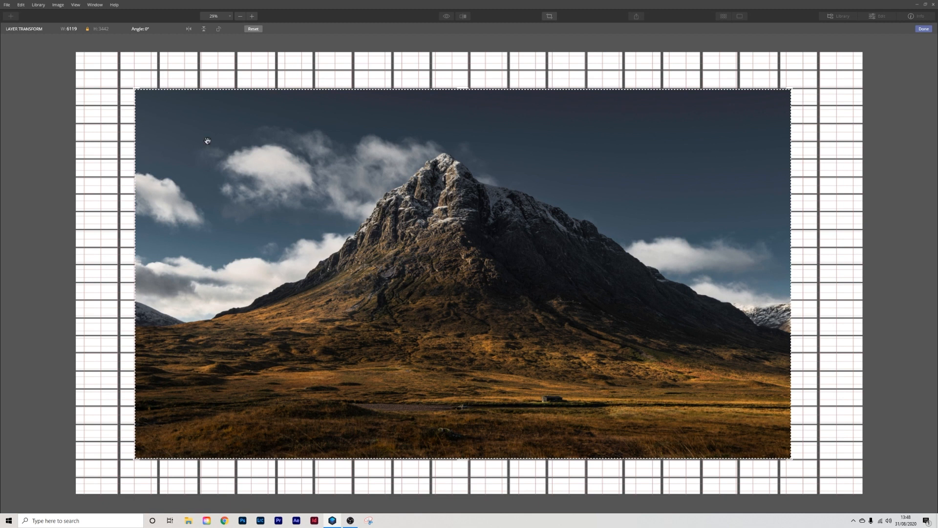
pyautogui.moveTo(577, 224)
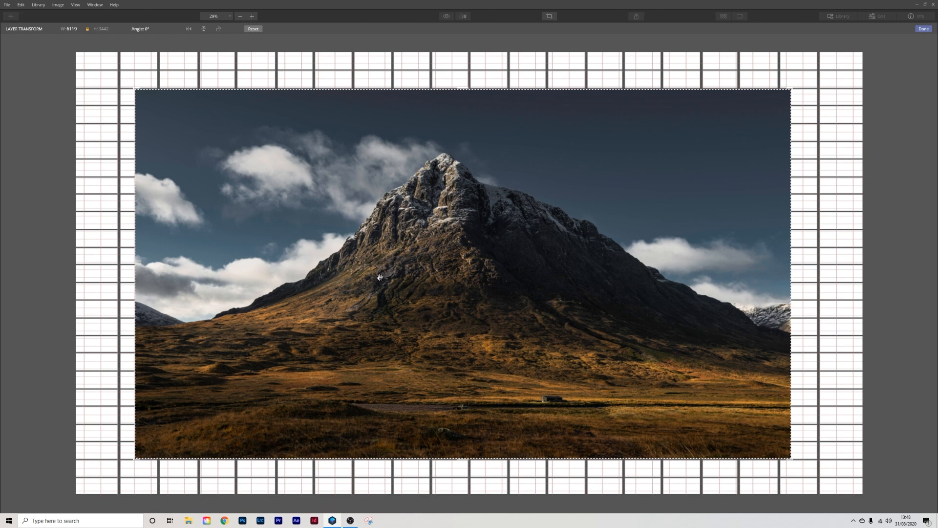
pyautogui.moveTo(391, 95)
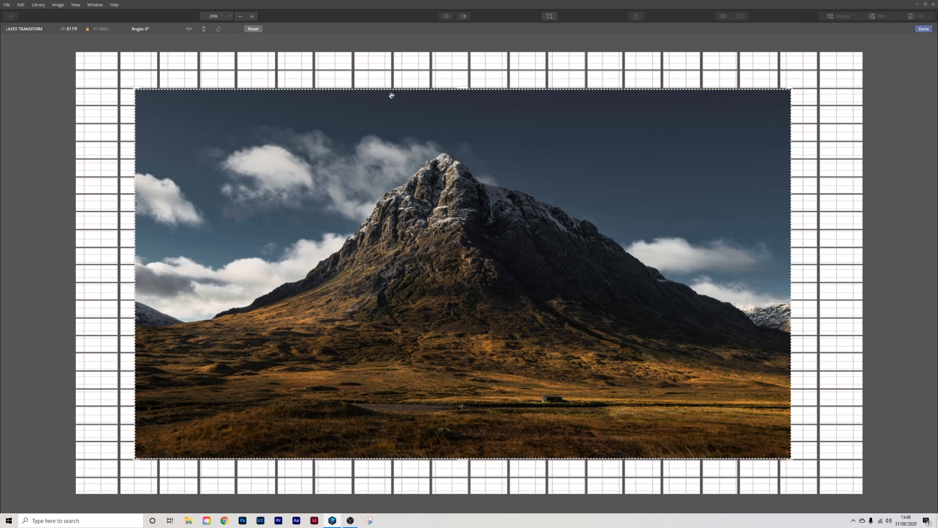
pyautogui.moveTo(857, 28)
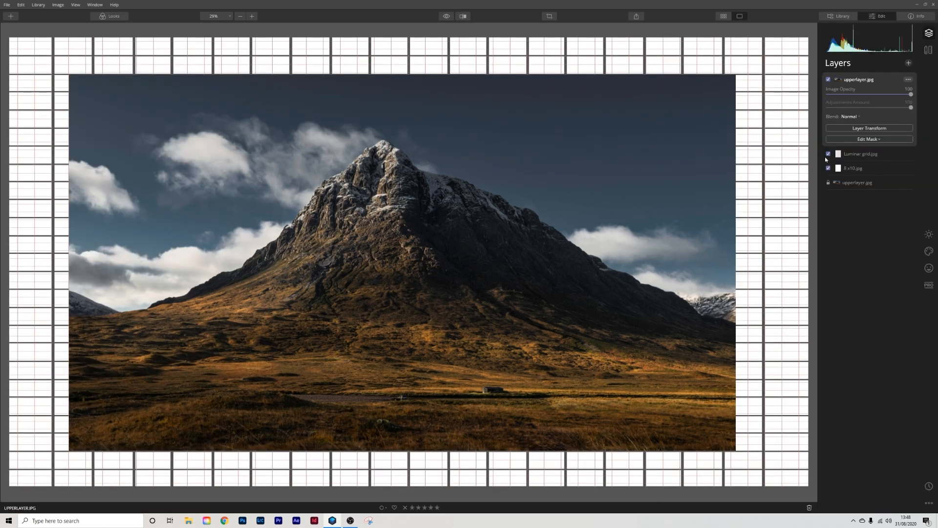
# Step: Toggle the grid to check the border, then start a Free aspect-ratio crop of the canvas
pyautogui.click(828, 154)
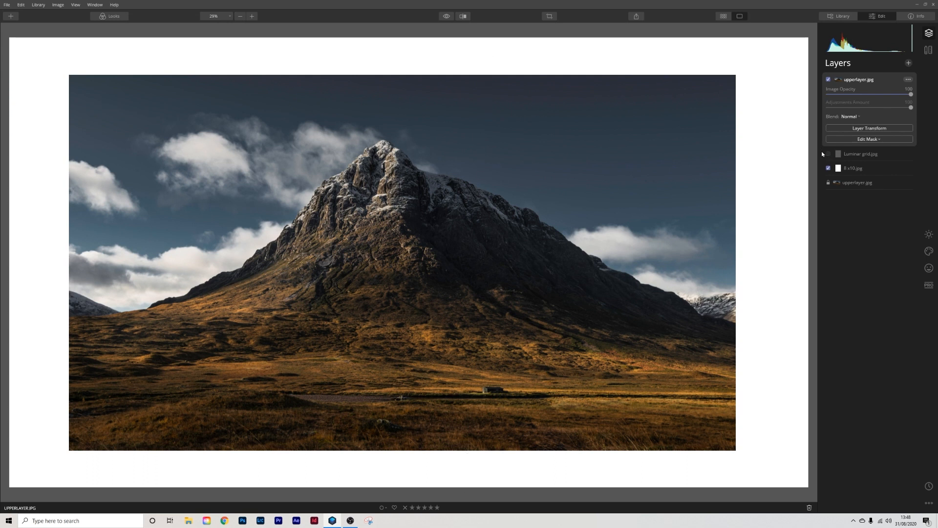
pyautogui.click(827, 154)
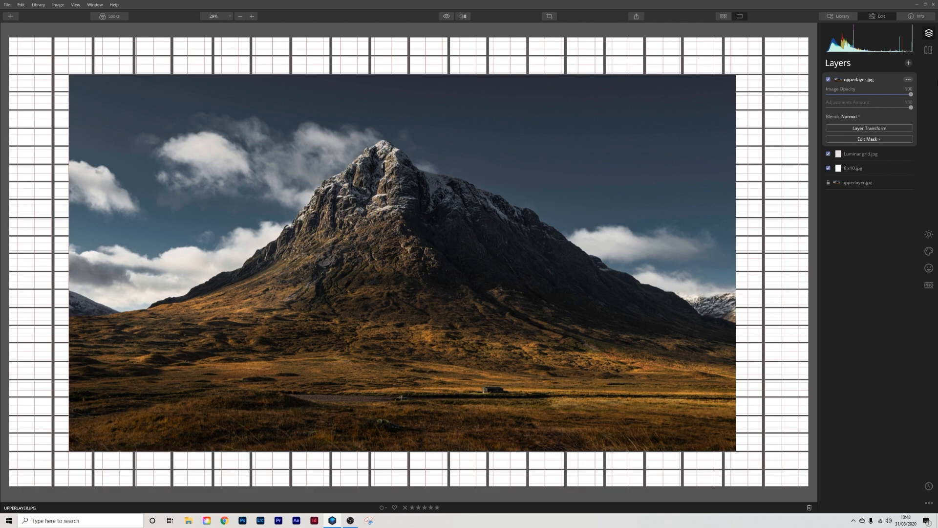
pyautogui.click(548, 17)
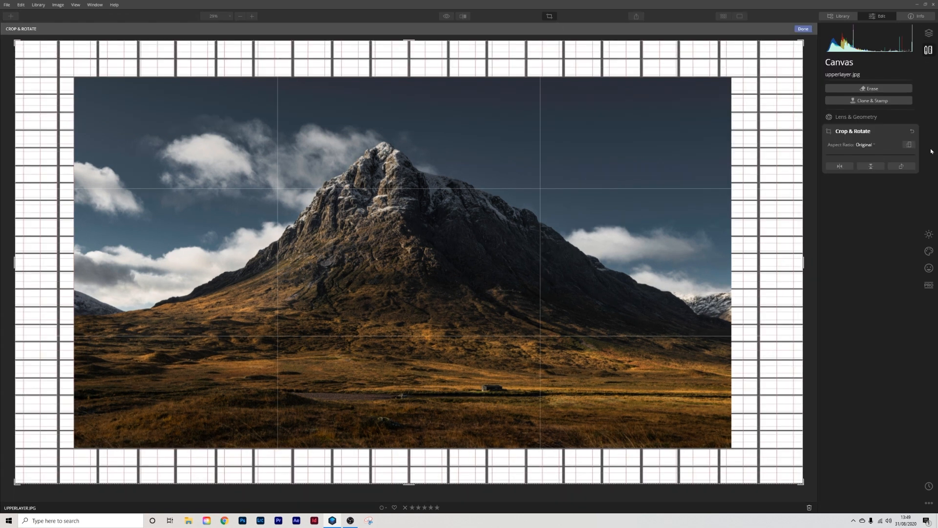
pyautogui.click(864, 145)
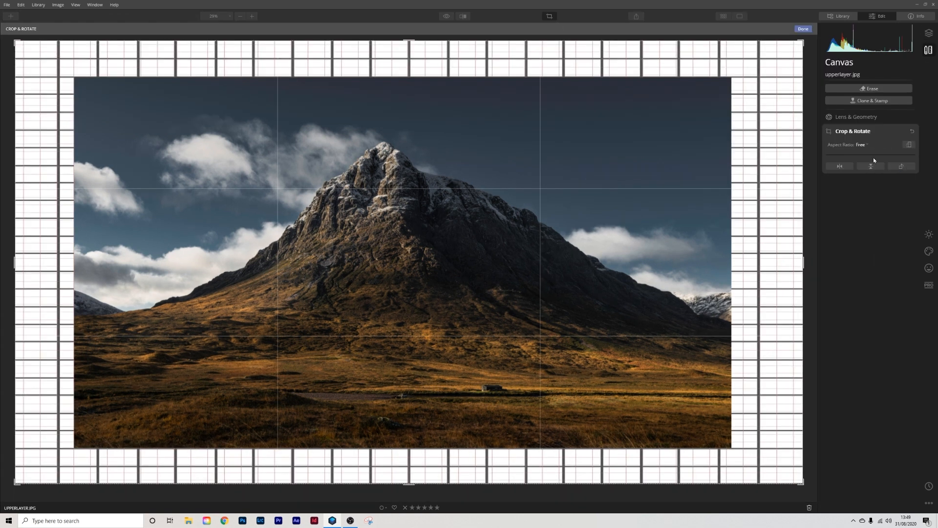
# Step: Pull the right and left crop edges inward so the border around the photo is even
pyautogui.moveTo(801, 266); pyautogui.dragTo(798, 266)
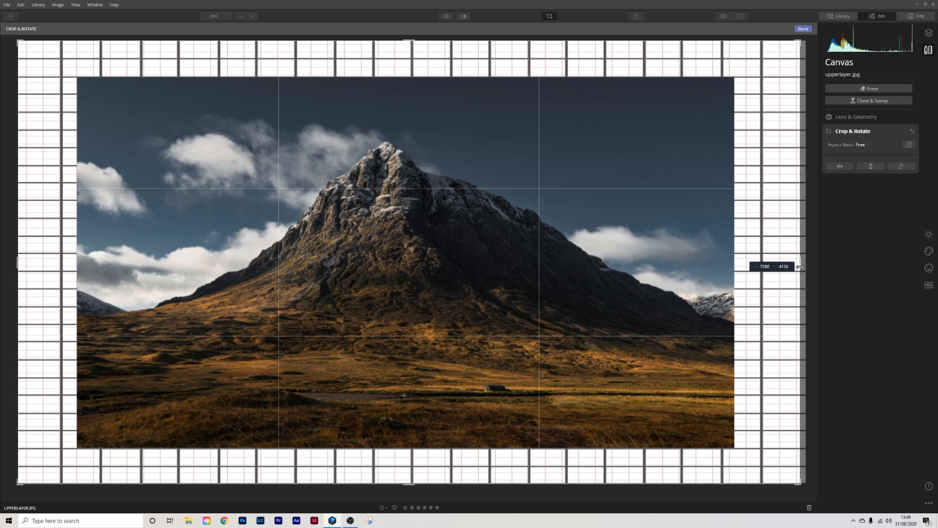
pyautogui.moveTo(800, 266); pyautogui.dragTo(789, 266)
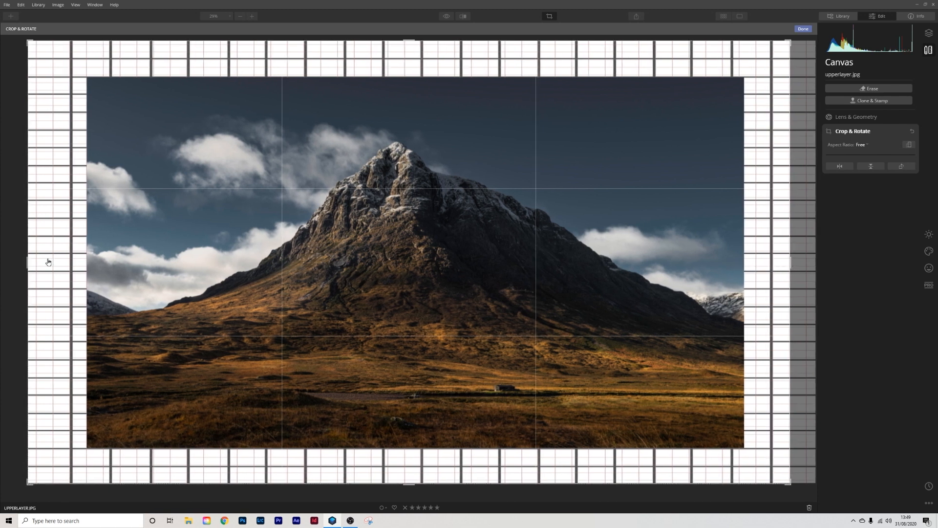
pyautogui.moveTo(28, 262); pyautogui.dragTo(31, 263)
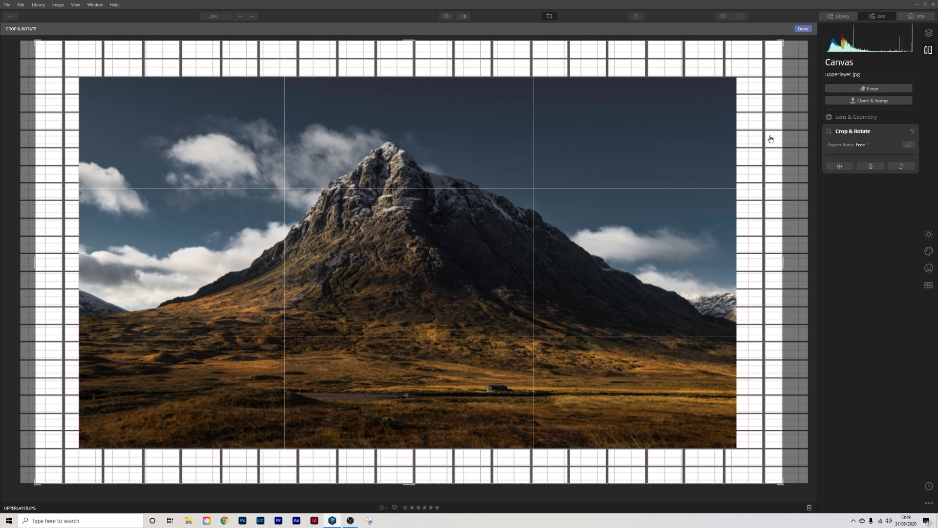
pyautogui.moveTo(684, 93)
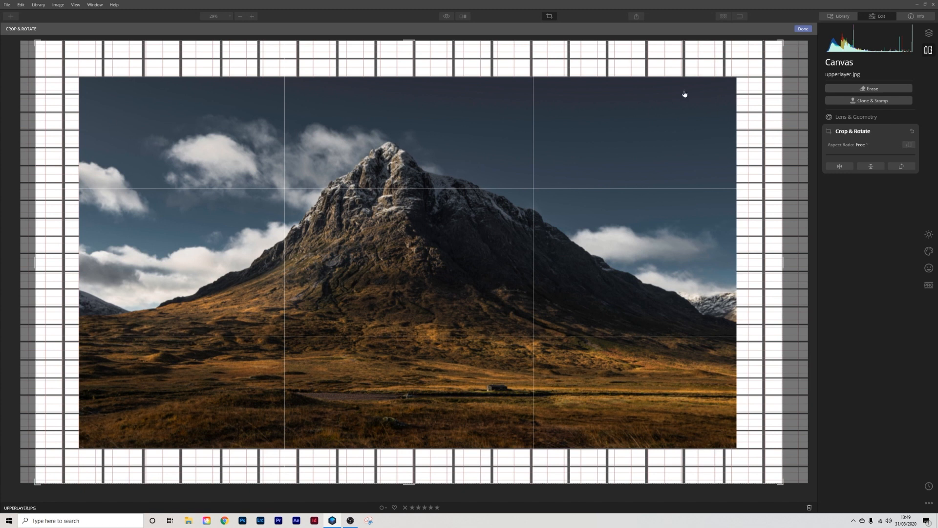
pyautogui.moveTo(889, 97)
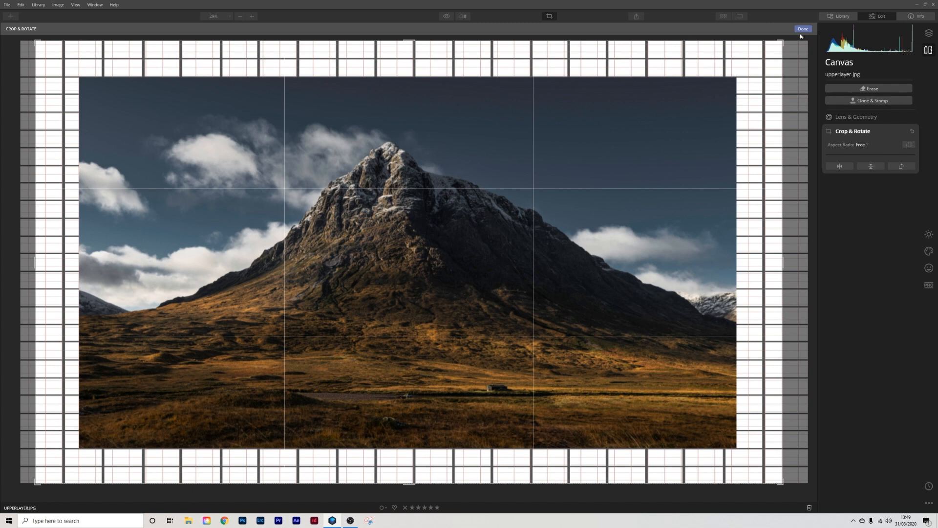
# Step: Apply the crop, hide the grid layer, check the Info view and return to Edit
pyautogui.click(802, 28)
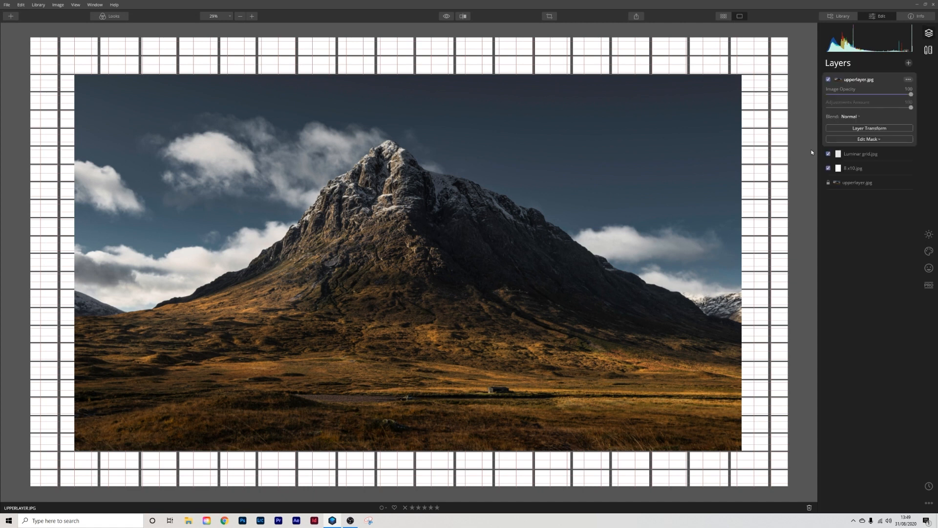
pyautogui.click(827, 154)
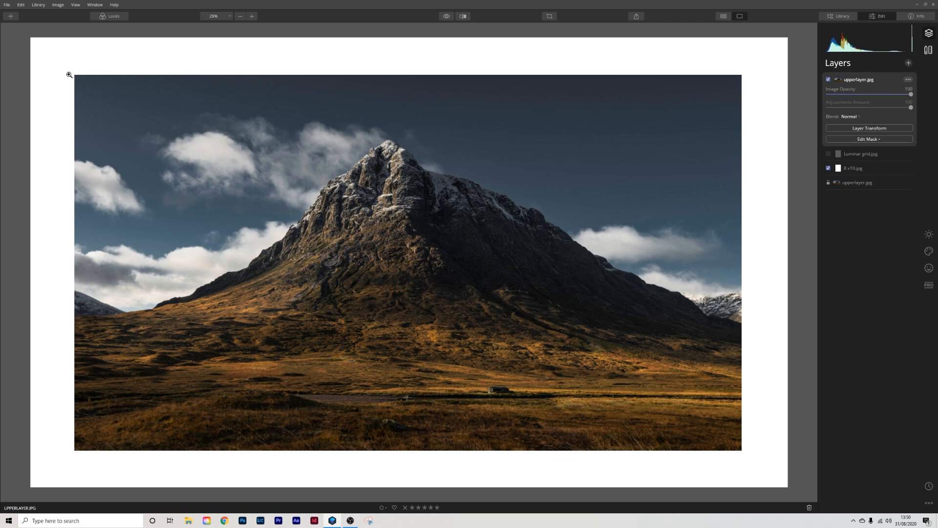
pyautogui.moveTo(390, 61)
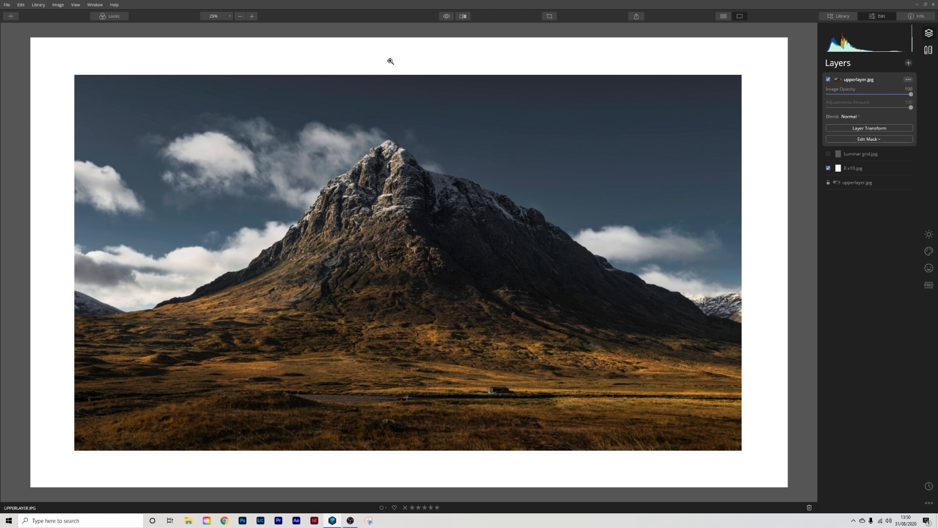
pyautogui.click(916, 16)
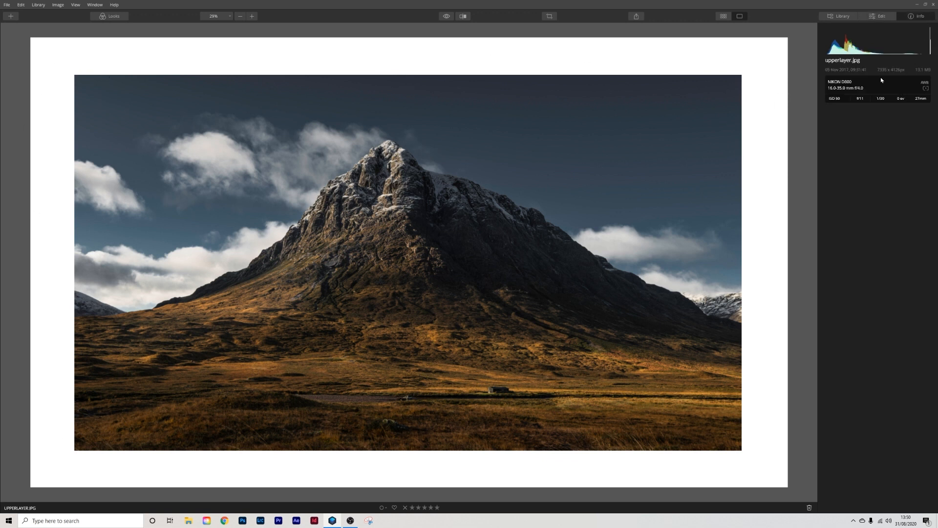
pyautogui.moveTo(897, 75)
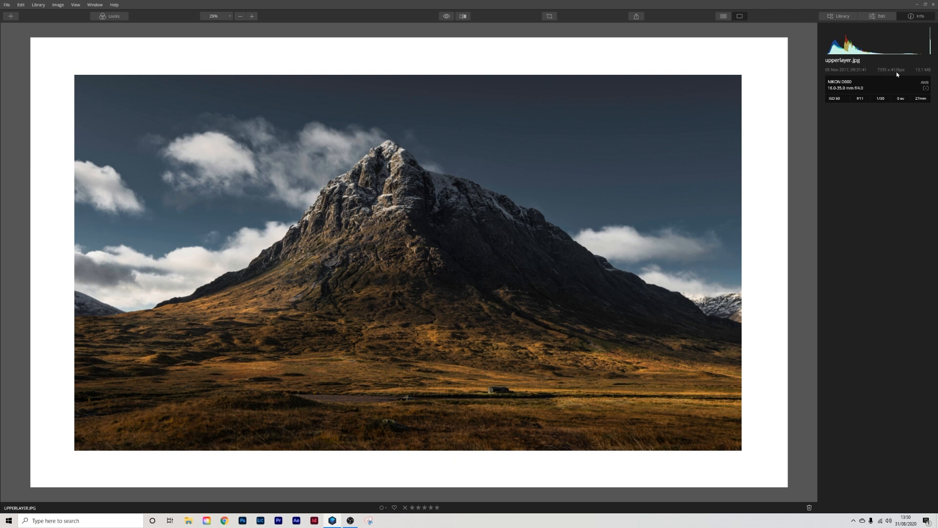
pyautogui.moveTo(878, 24)
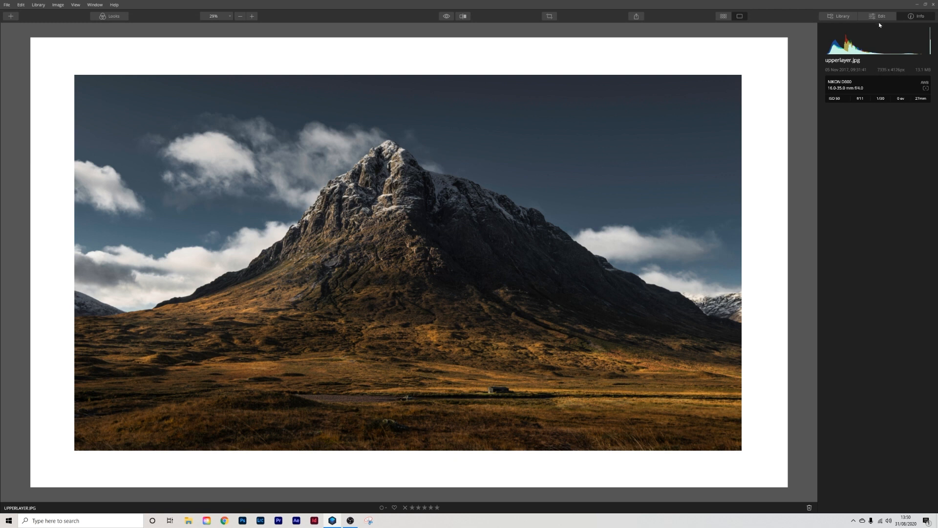
pyautogui.moveTo(692, 63)
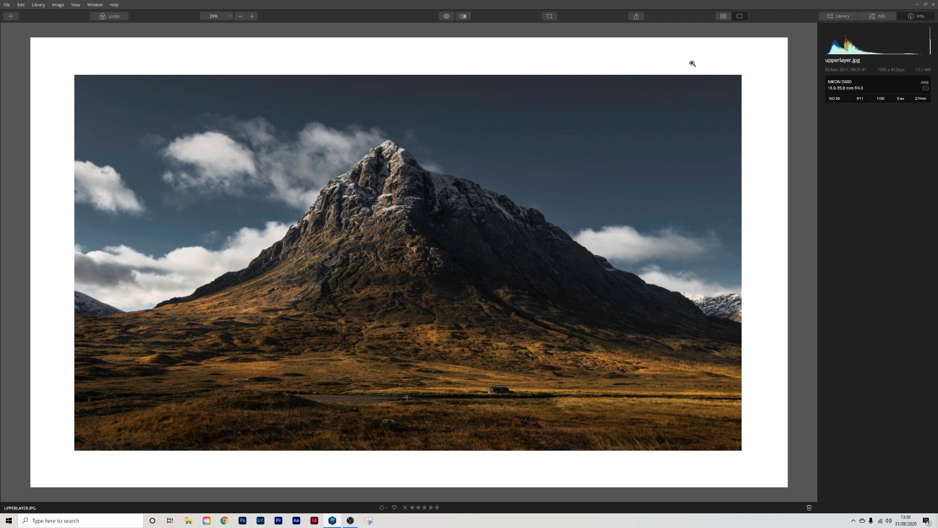
pyautogui.moveTo(715, 83)
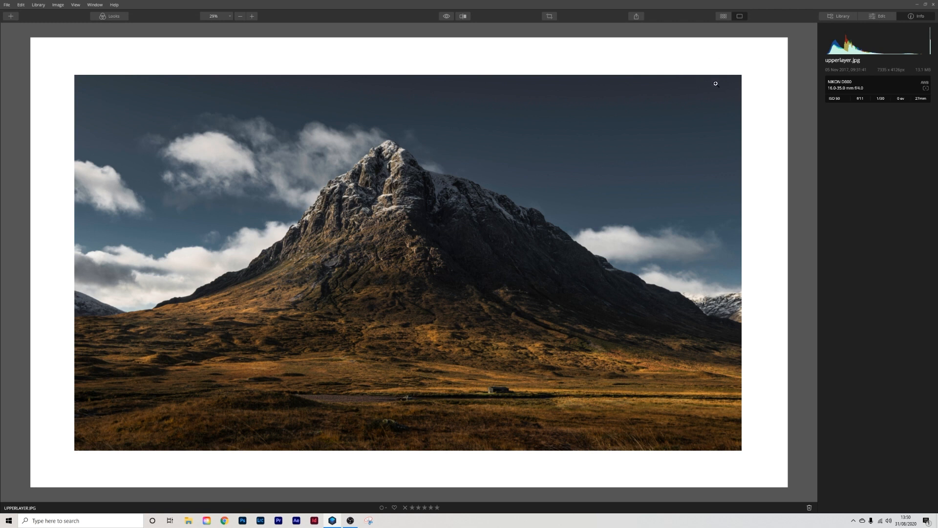
pyautogui.click(880, 17)
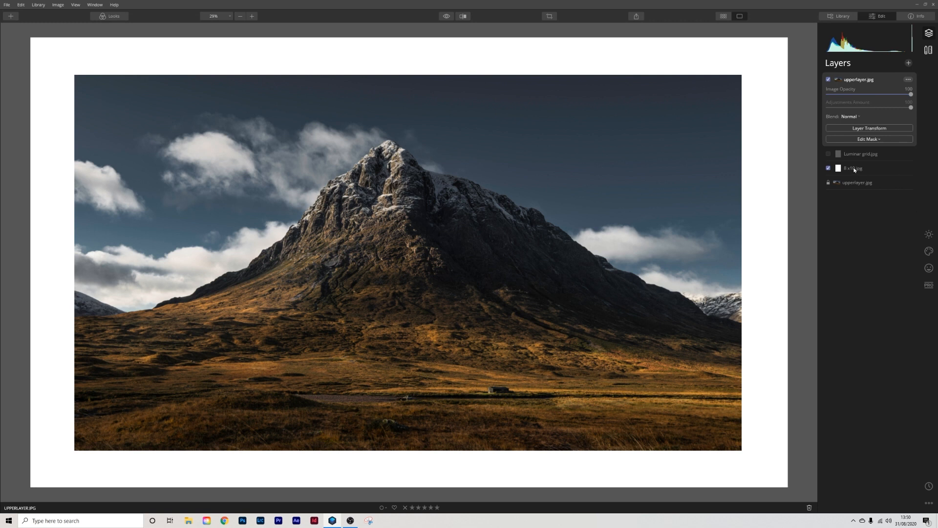
pyautogui.moveTo(856, 170)
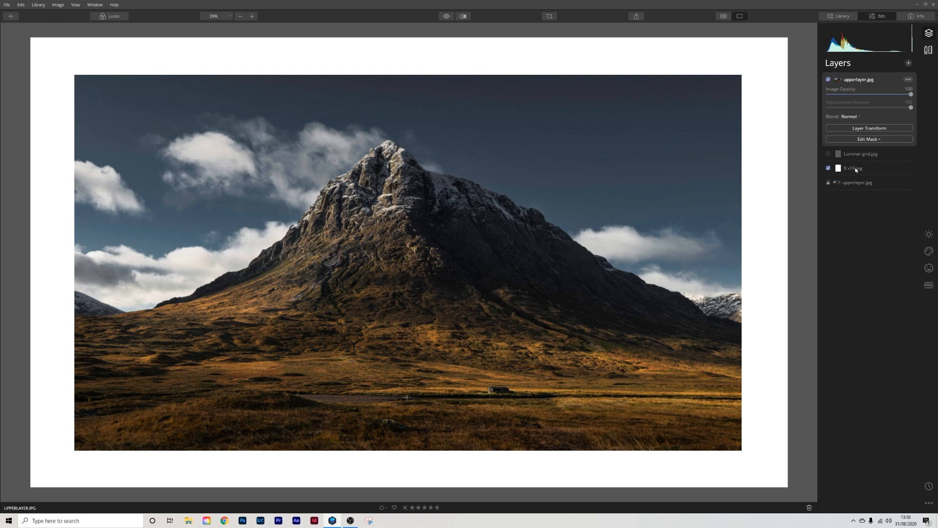
# Step: Lower Exposure and raise Temperature on the white canvas layer to a mustard-orange, then preview the photo over it
pyautogui.click(827, 79)
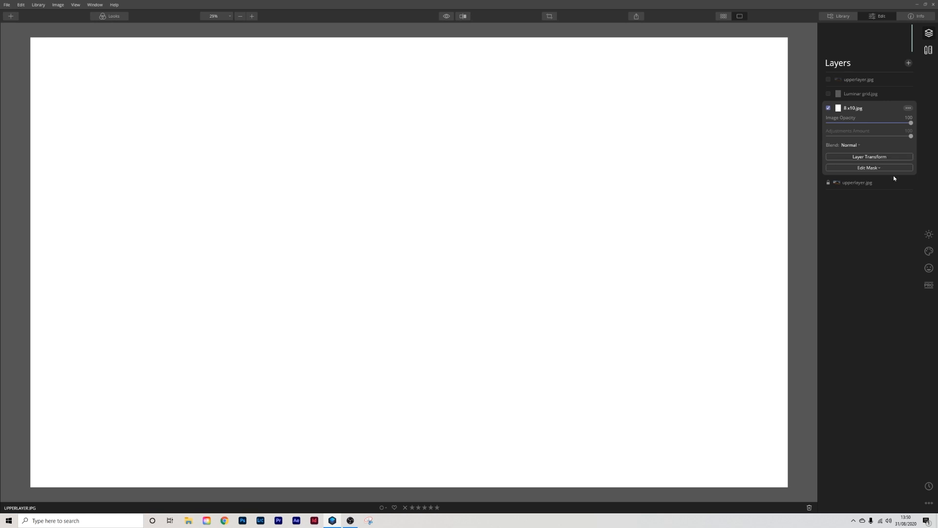
pyautogui.click(929, 234)
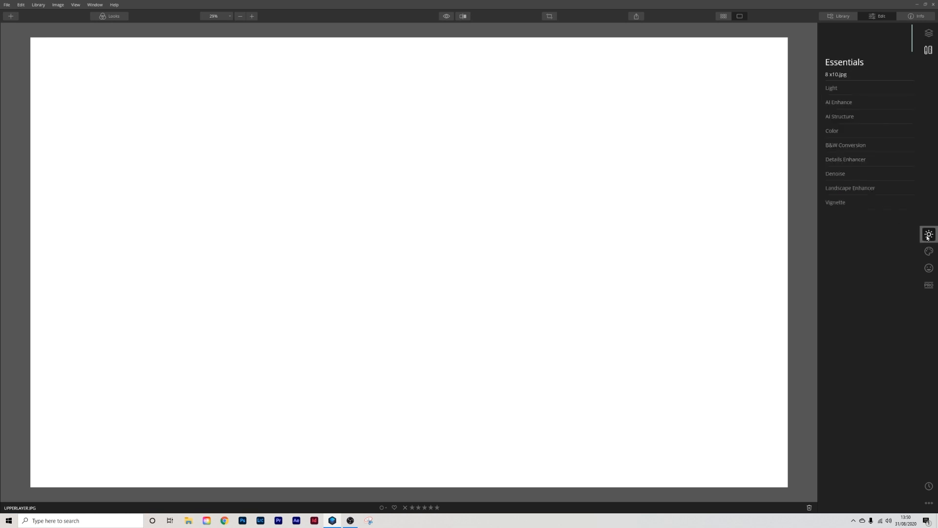
pyautogui.click(830, 88)
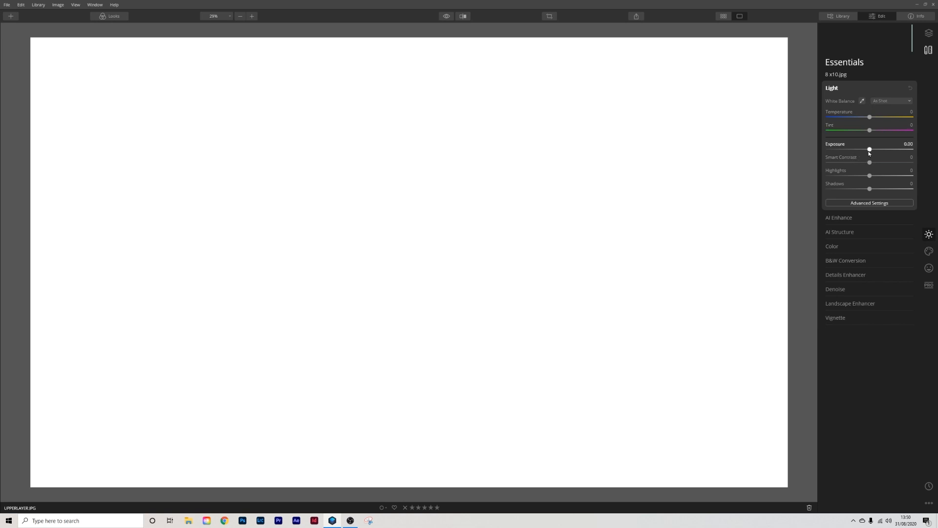
pyautogui.moveTo(870, 148); pyautogui.dragTo(844, 148)
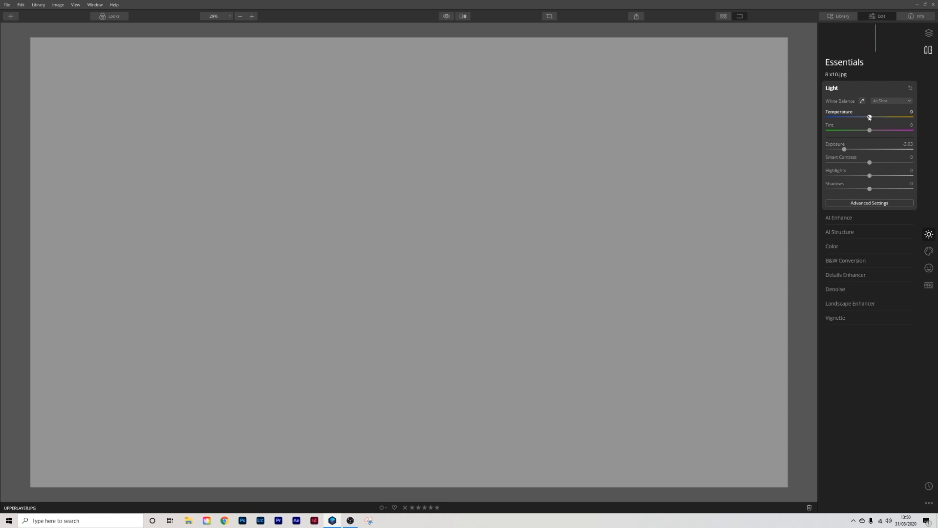
pyautogui.moveTo(870, 116); pyautogui.dragTo(894, 116)
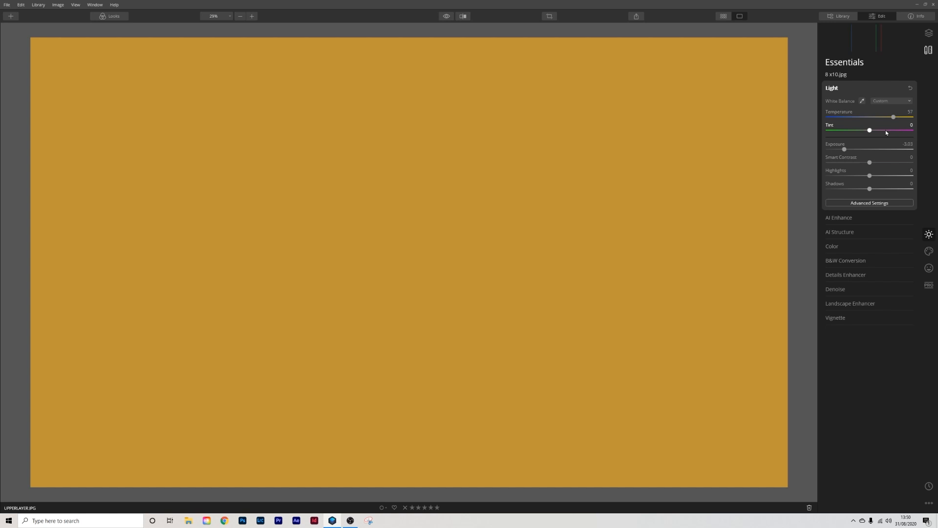
pyautogui.moveTo(870, 132)
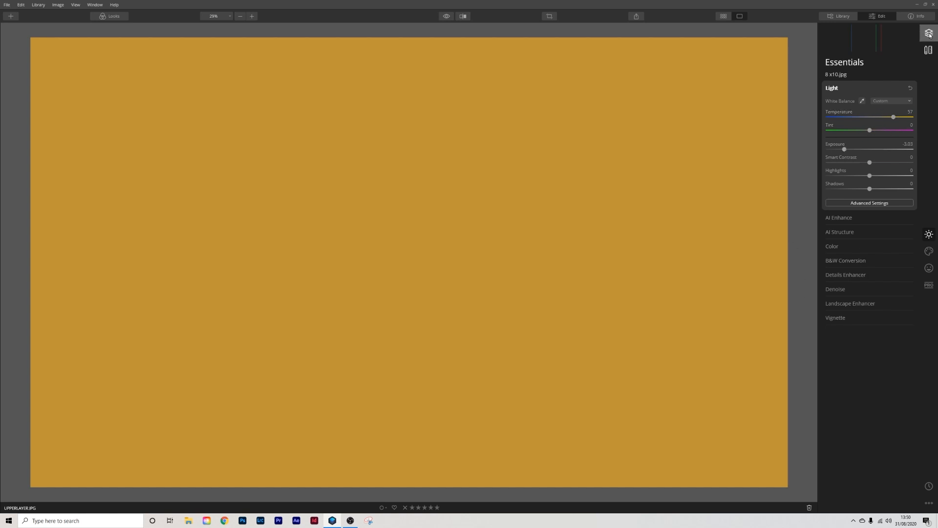
pyautogui.click(928, 34)
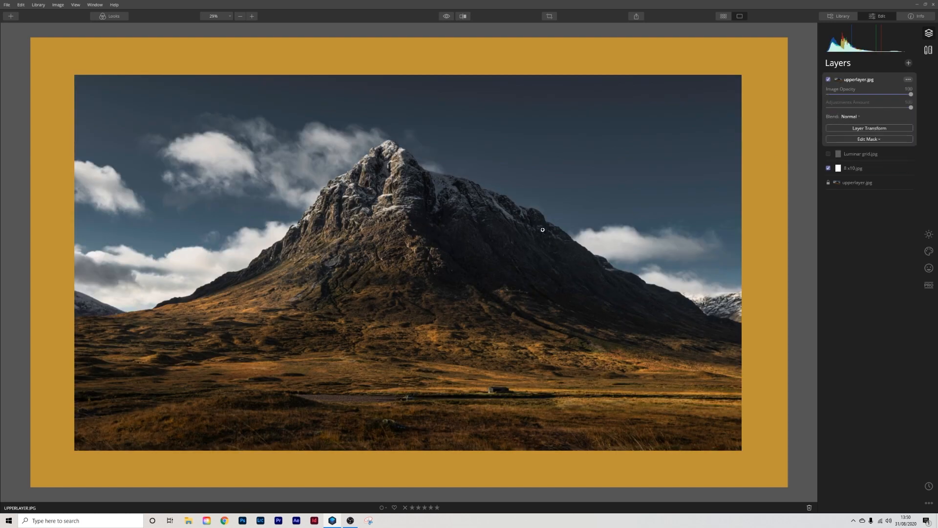
pyautogui.moveTo(726, 436)
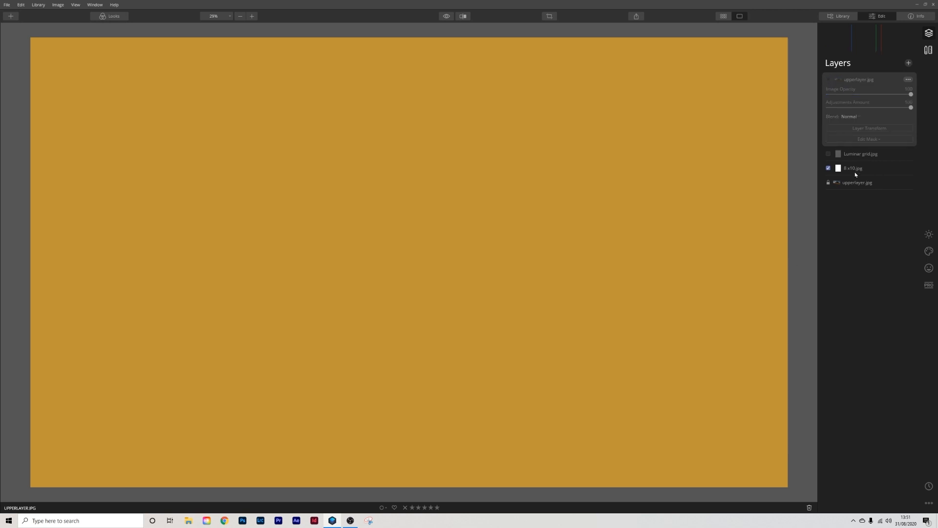
# Step: Set the border layer's Hue Shift in Color Advanced Settings to green (around 104)
pyautogui.click(852, 168)
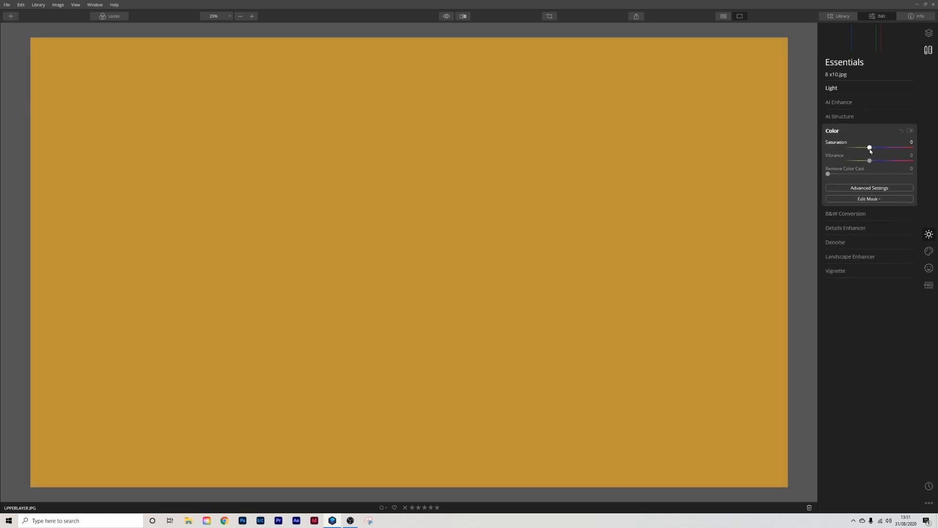
pyautogui.click(868, 187)
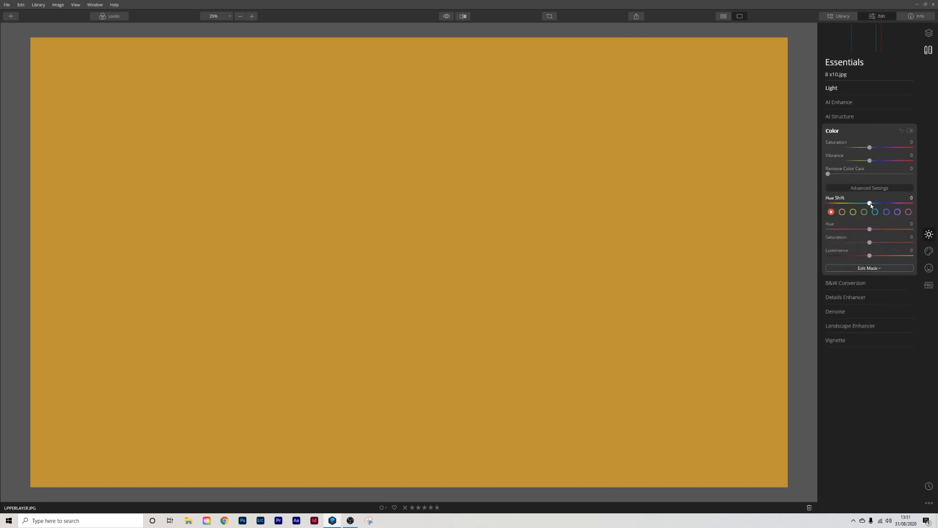
pyautogui.moveTo(869, 203); pyautogui.dragTo(852, 204)
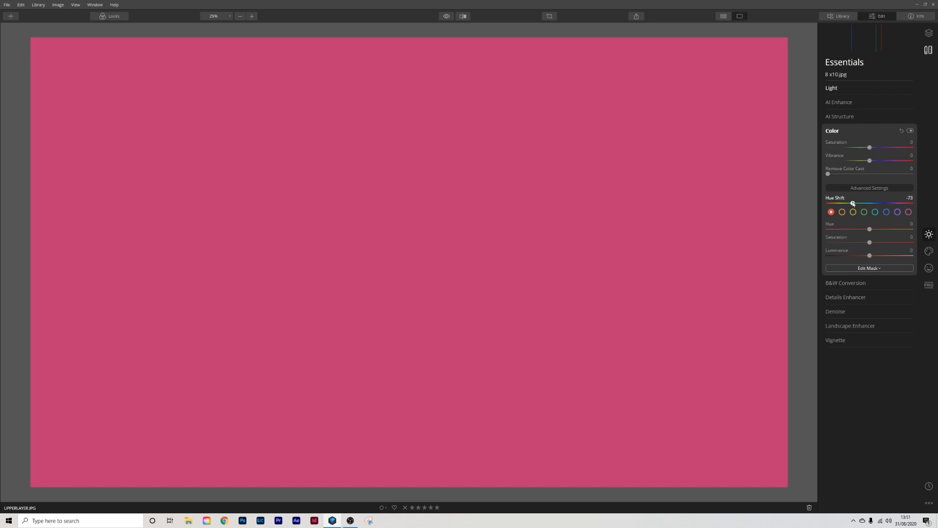
pyautogui.moveTo(851, 203); pyautogui.dragTo(832, 203)
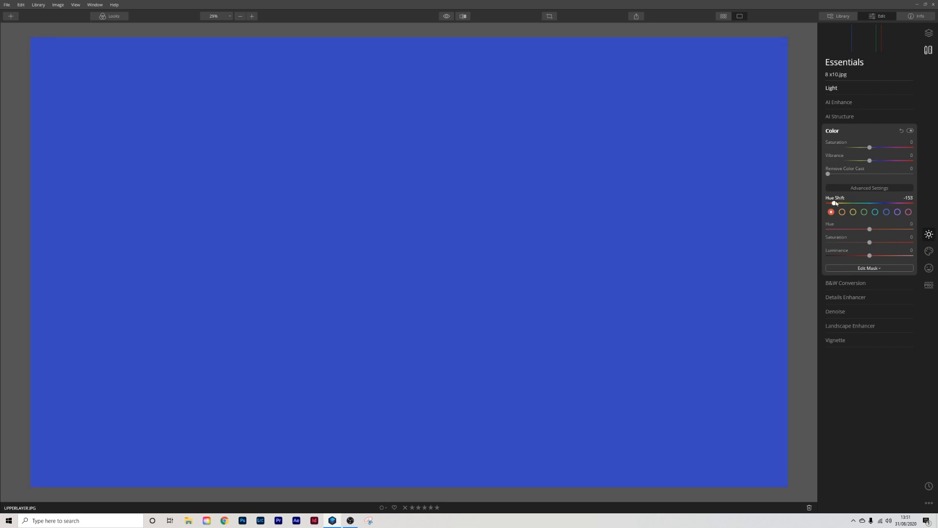
pyautogui.moveTo(832, 203); pyautogui.dragTo(892, 203)
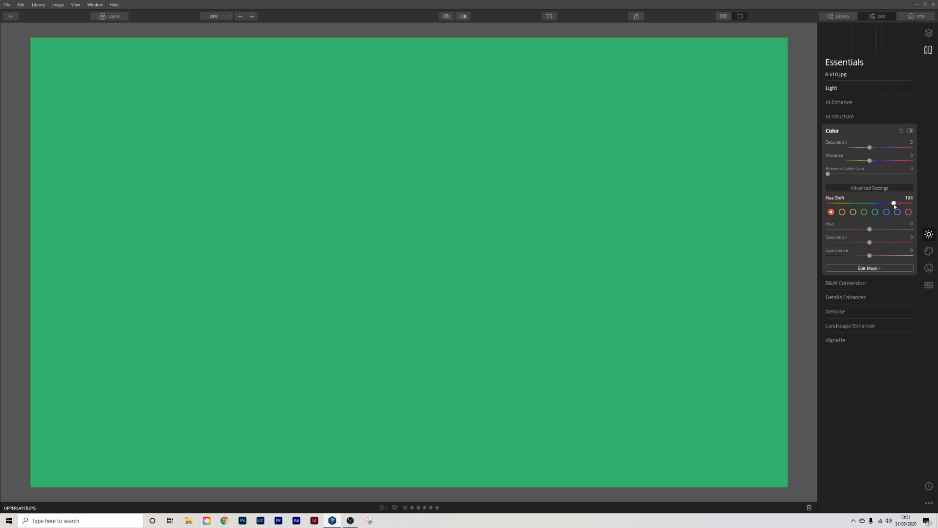
pyautogui.moveTo(893, 203); pyautogui.dragTo(907, 203)
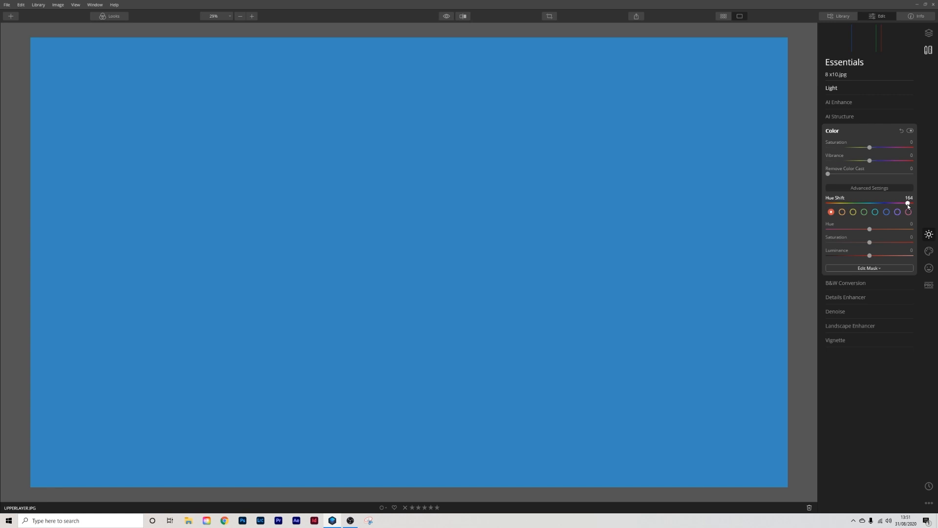
pyautogui.moveTo(907, 203); pyautogui.dragTo(870, 203)
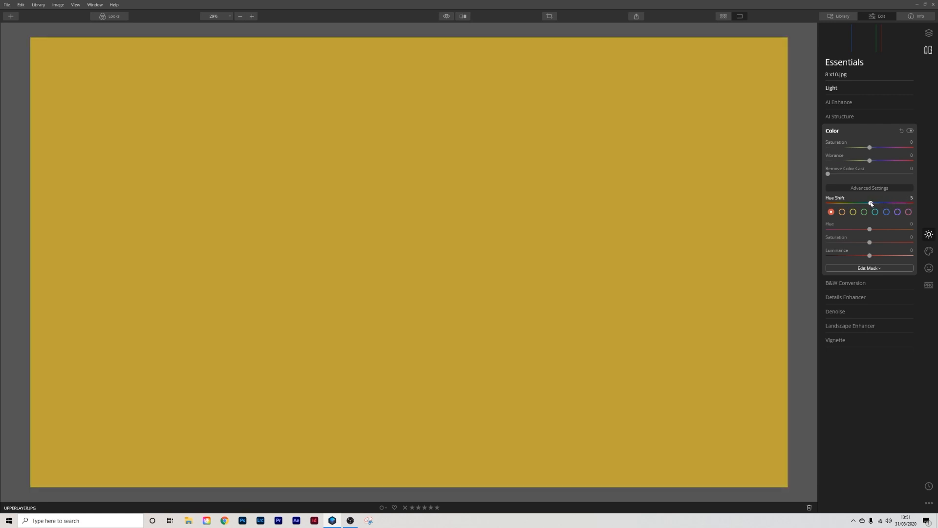
pyautogui.moveTo(871, 203); pyautogui.dragTo(894, 204)
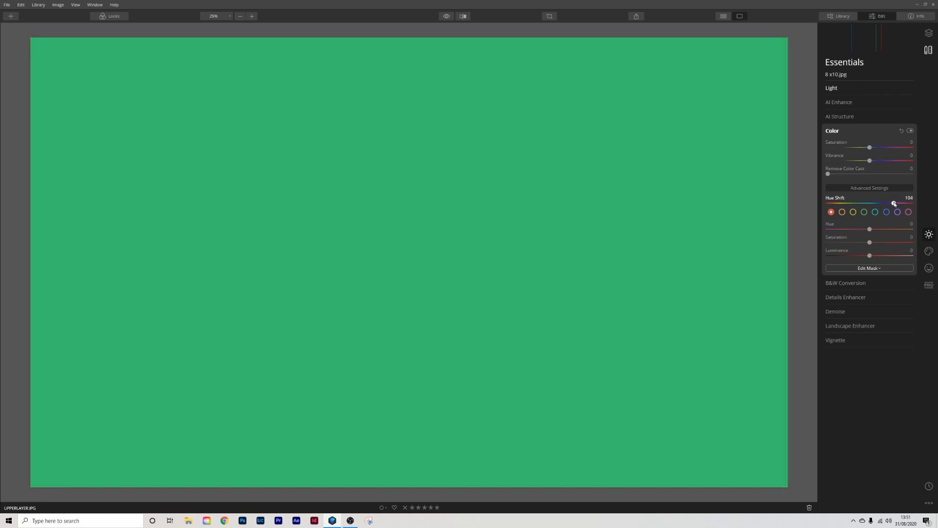
# Step: Reduce the border's overall Saturation and Vibrance
pyautogui.moveTo(869, 147); pyautogui.dragTo(856, 147)
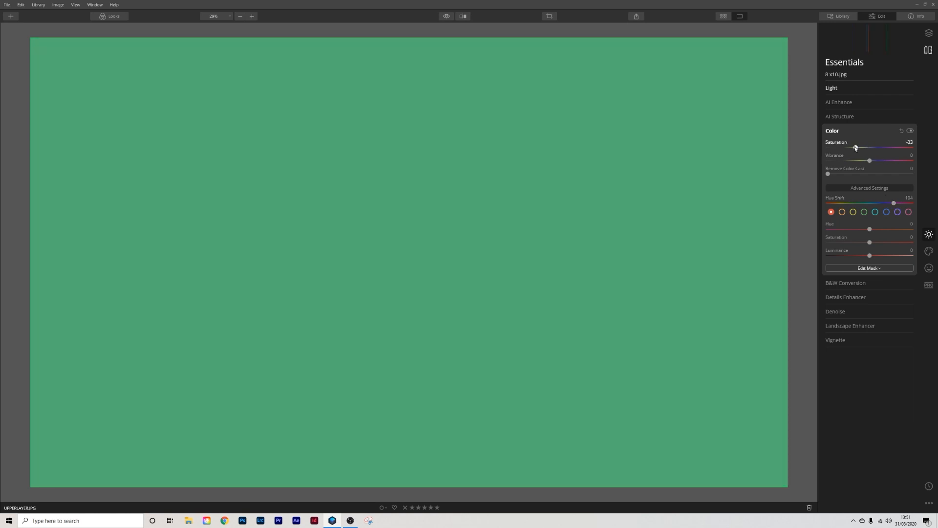
pyautogui.moveTo(869, 161); pyautogui.dragTo(862, 161)
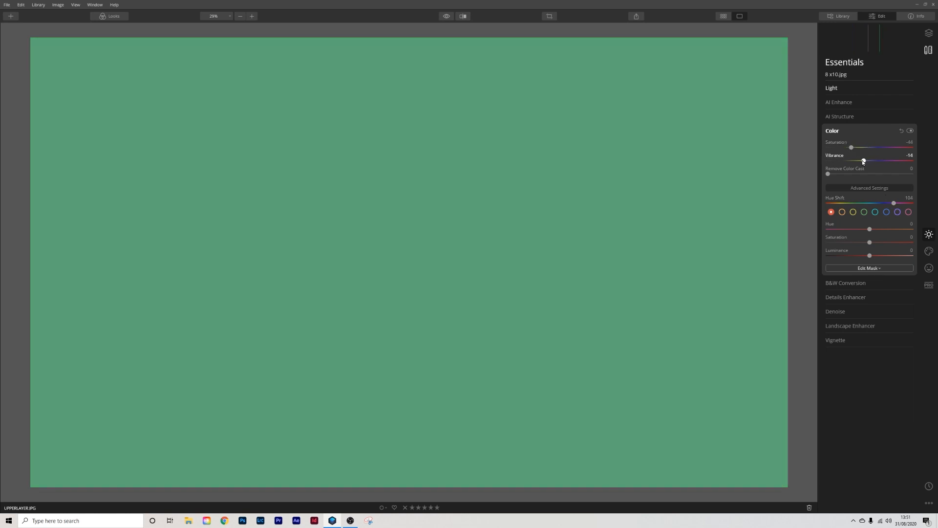
pyautogui.moveTo(863, 161); pyautogui.dragTo(857, 160)
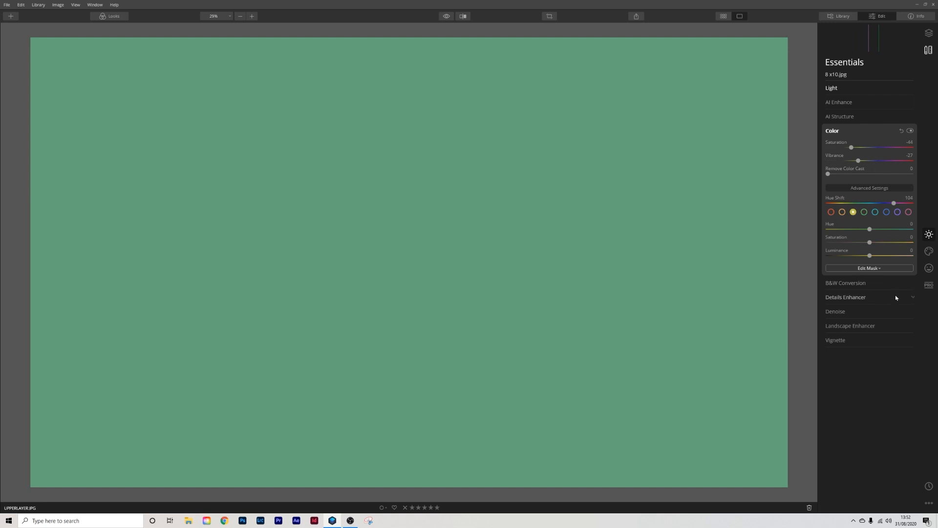
pyautogui.moveTo(875, 220)
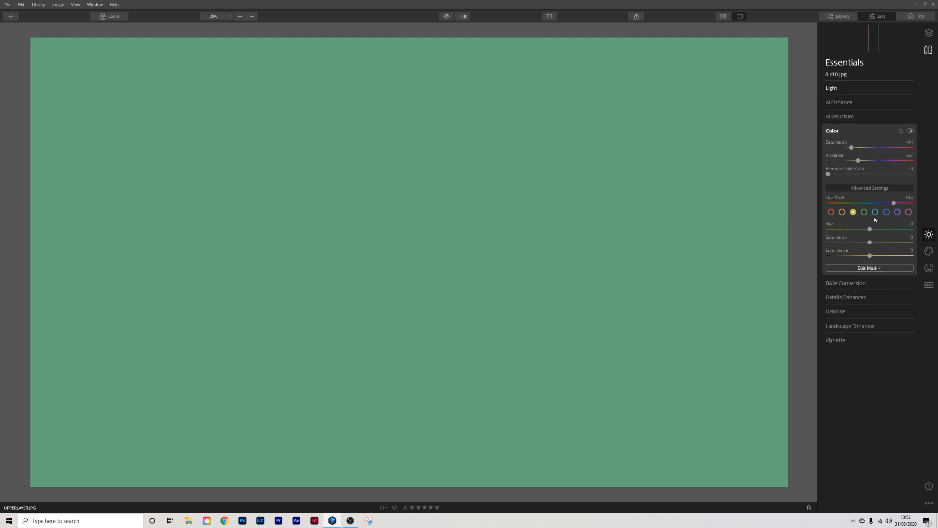
# Step: Pull the yellow channel's Hue, Saturation and Luminance down to a dark muted green
pyautogui.moveTo(869, 229); pyautogui.dragTo(879, 229)
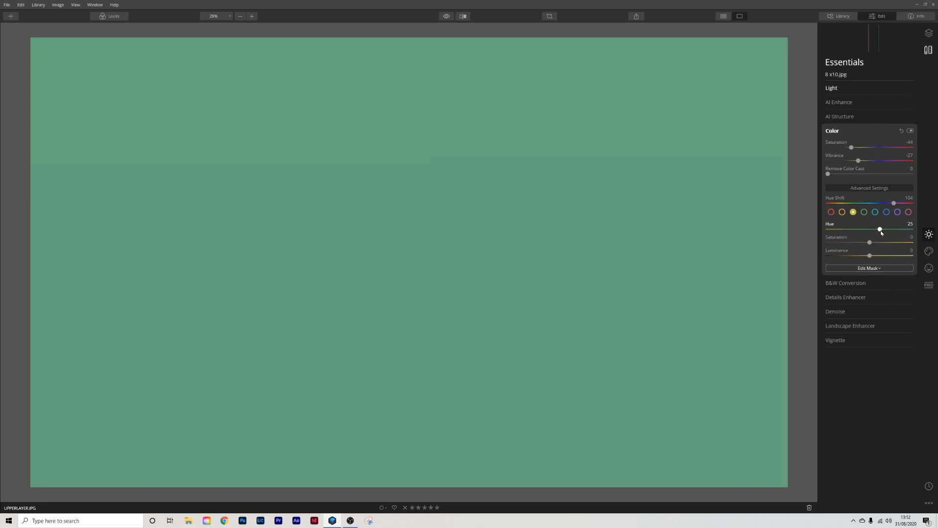
pyautogui.moveTo(879, 228); pyautogui.dragTo(832, 229)
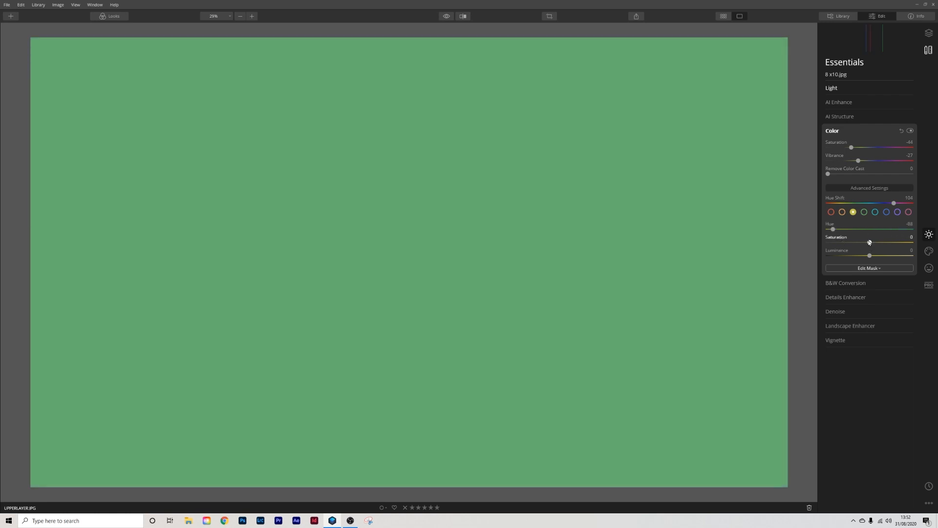
pyautogui.moveTo(869, 242); pyautogui.dragTo(831, 242)
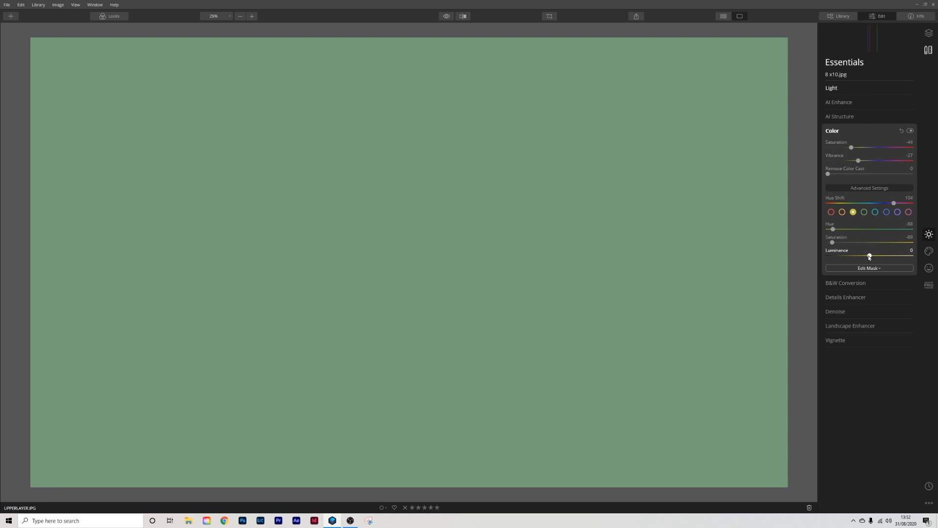
pyautogui.moveTo(868, 256); pyautogui.dragTo(828, 256)
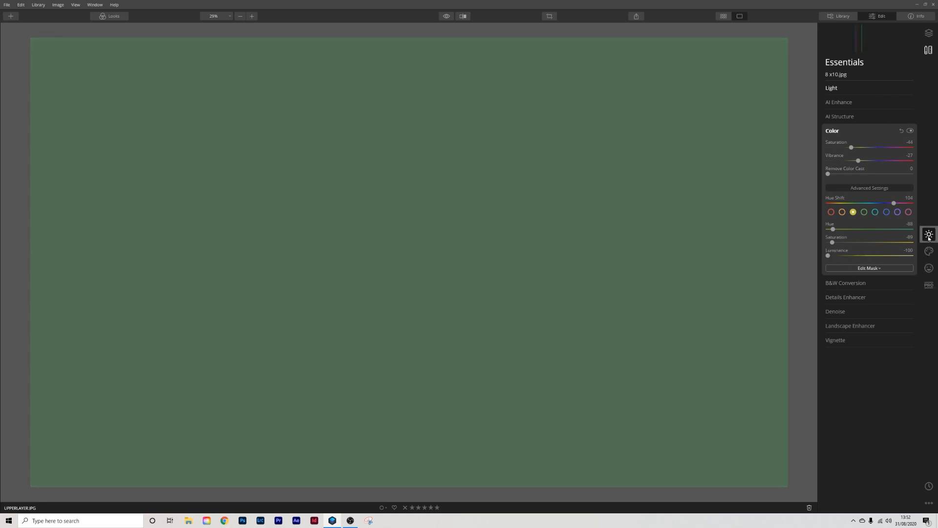
# Step: In Light set Shadows and Highlights to -100, Smart Contrast to 100 and Exposure to -5
pyautogui.click(831, 87)
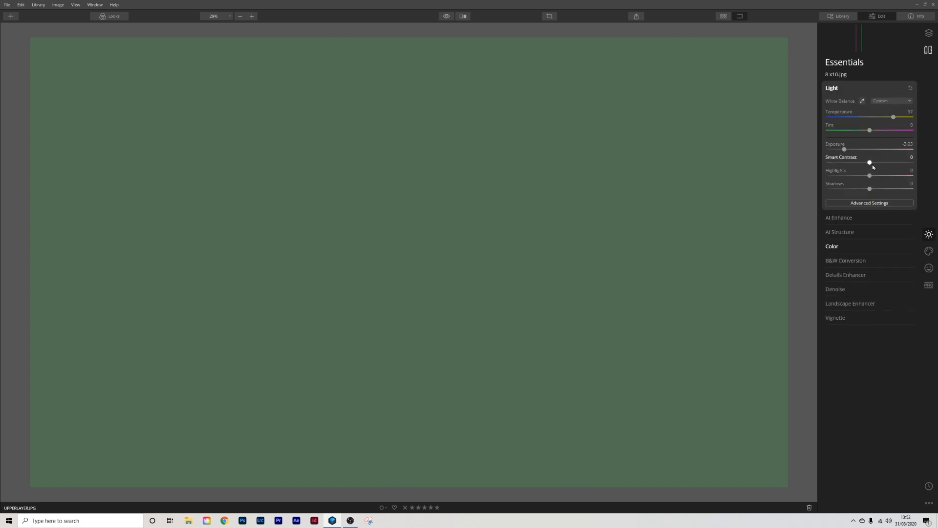
pyautogui.moveTo(869, 189); pyautogui.dragTo(827, 189)
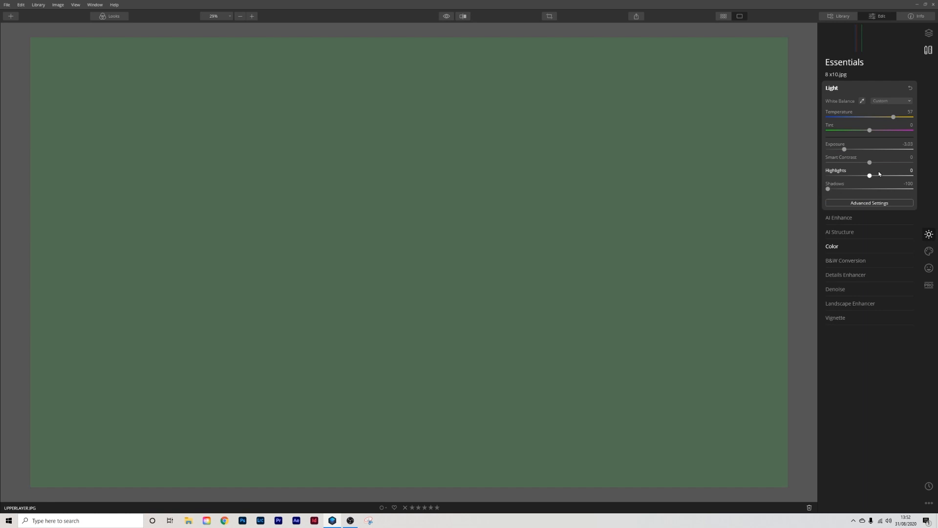
pyautogui.moveTo(870, 175); pyautogui.dragTo(827, 175)
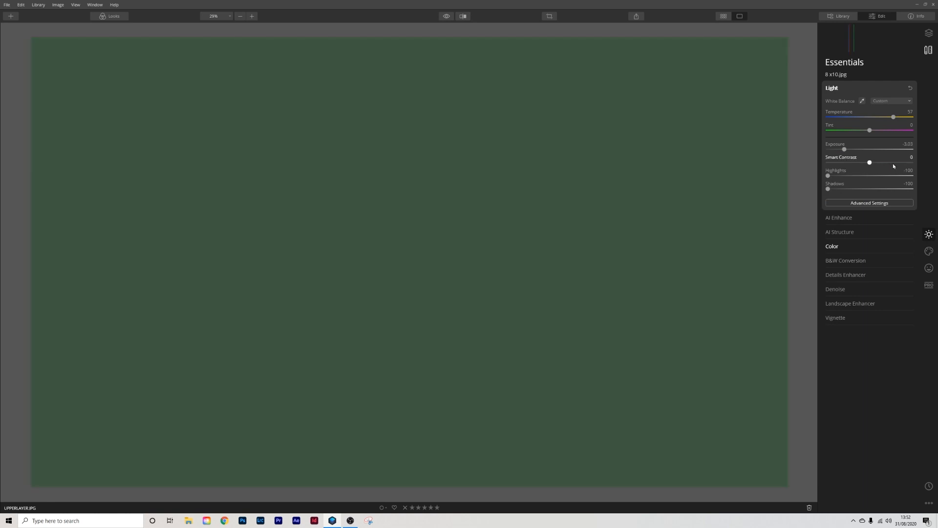
pyautogui.moveTo(869, 162); pyautogui.dragTo(912, 162)
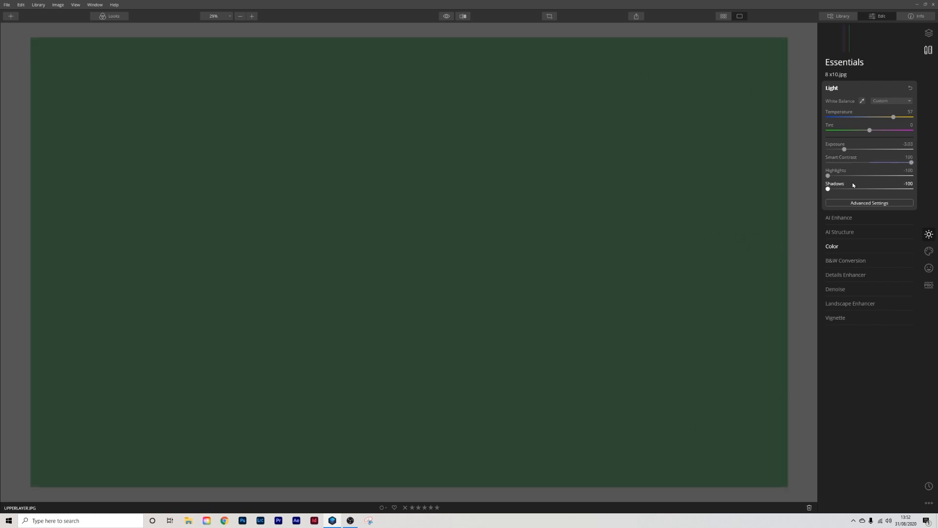
pyautogui.moveTo(844, 149); pyautogui.dragTo(827, 148)
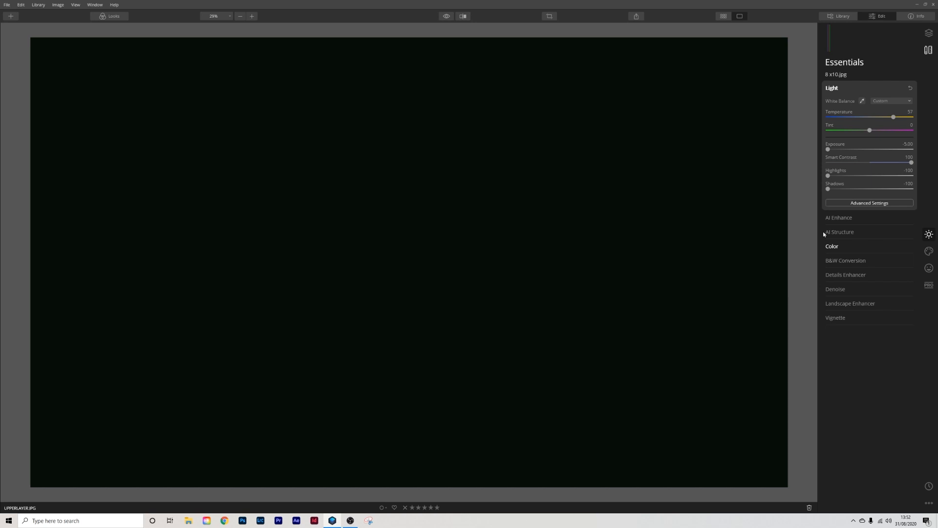
pyautogui.moveTo(852, 265)
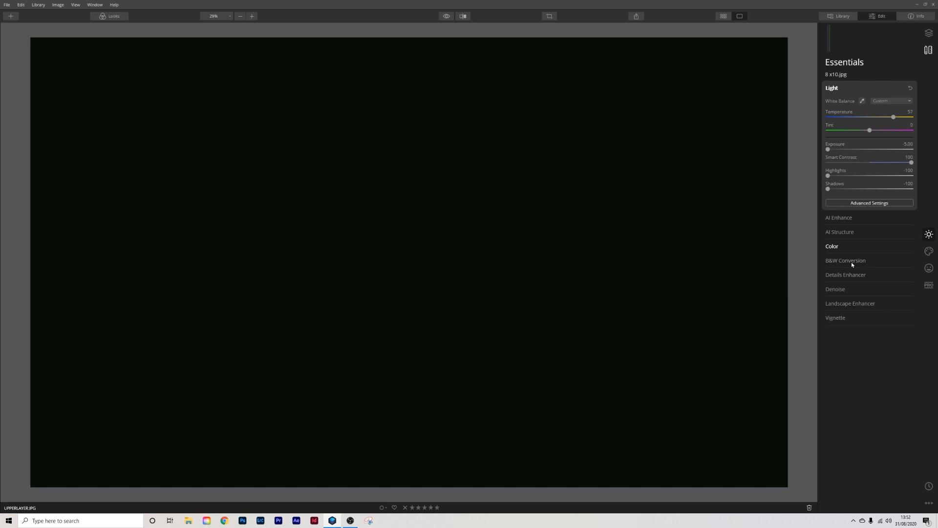
# Step: In Advanced Light settings drag Blacks to -100 to crush the border to black
pyautogui.click(868, 202)
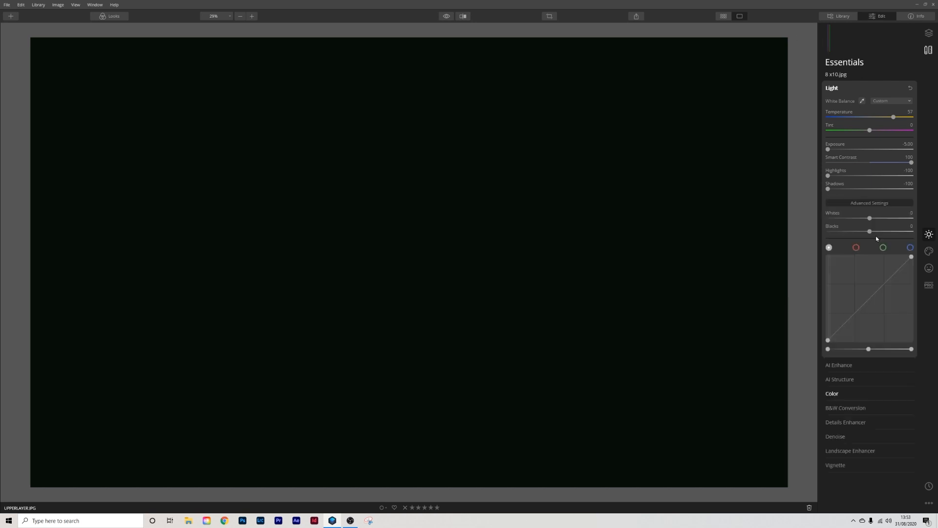
pyautogui.moveTo(870, 232); pyautogui.dragTo(827, 232)
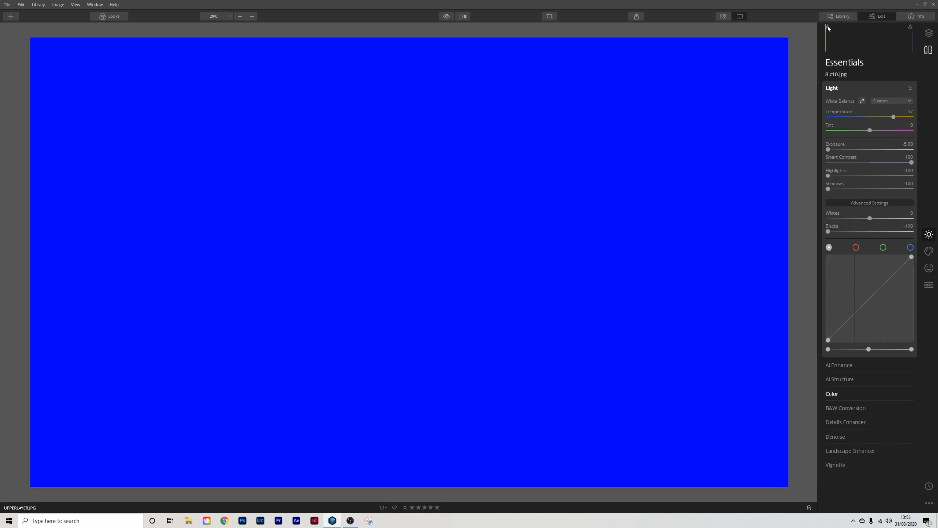
# Step: Make the mountain photo layer visible again over the jet-black border
pyautogui.click(928, 33)
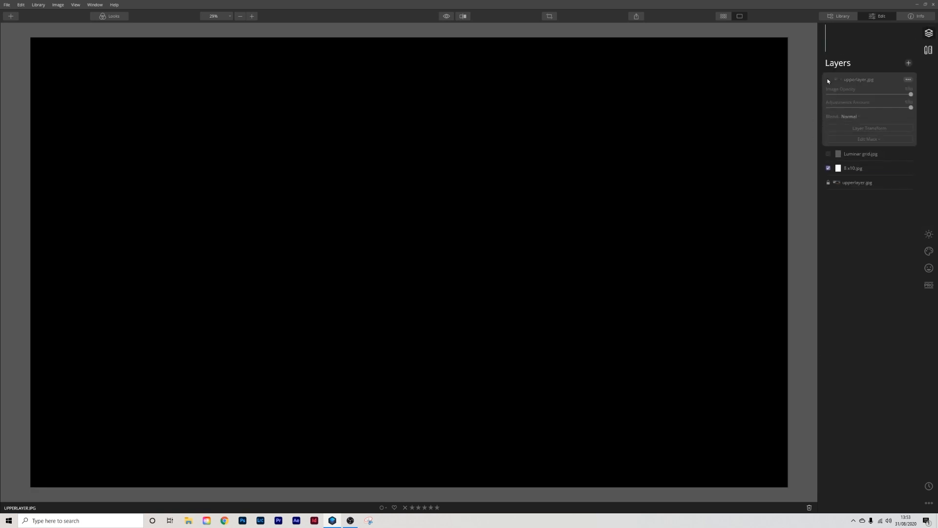
pyautogui.click(828, 79)
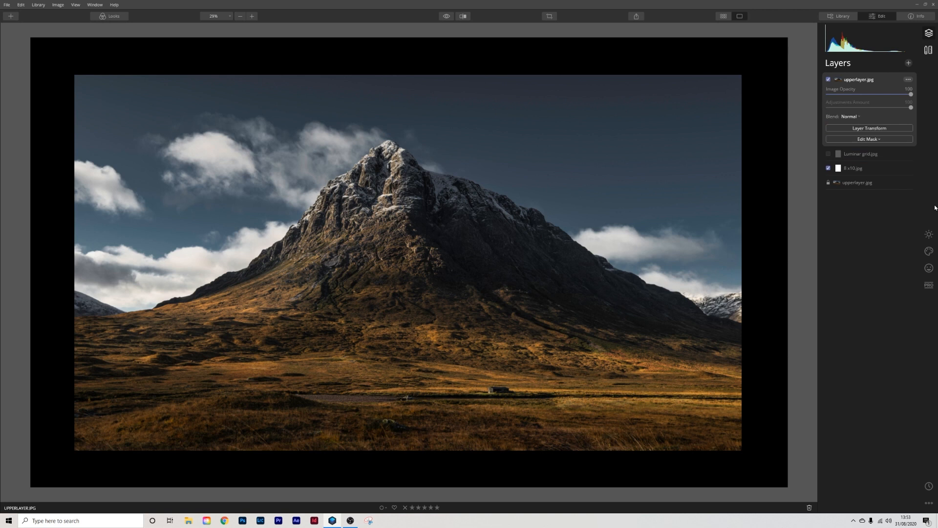